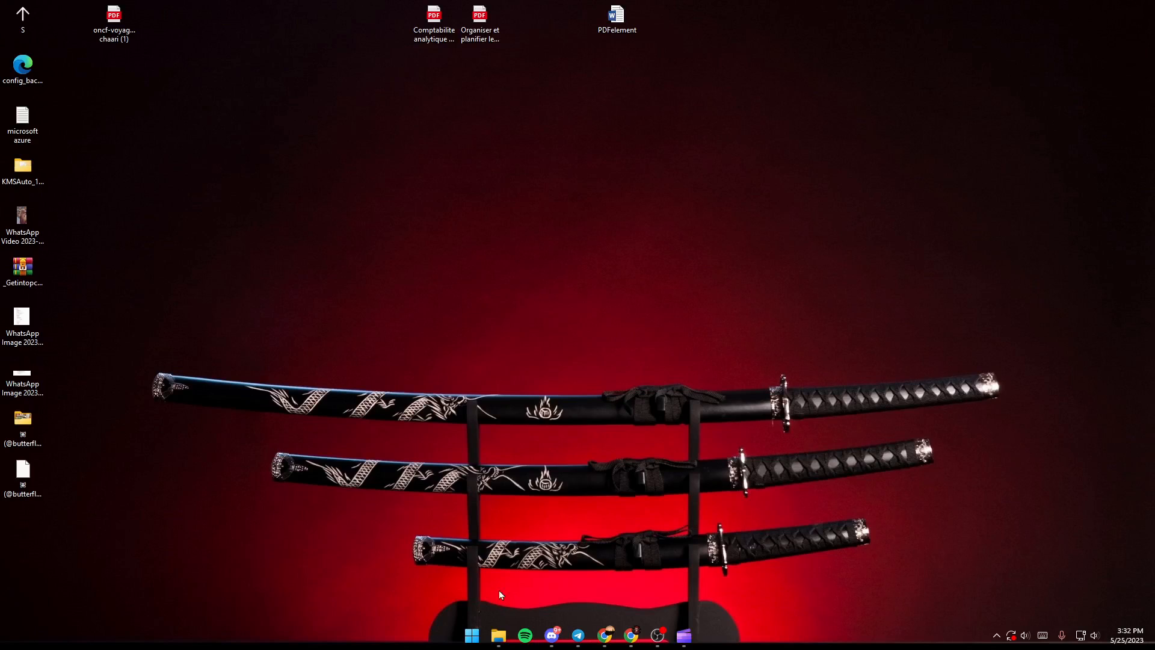
# Search the Start menu for 'set' and launch the Settings app.
pyautogui.click(472, 633)
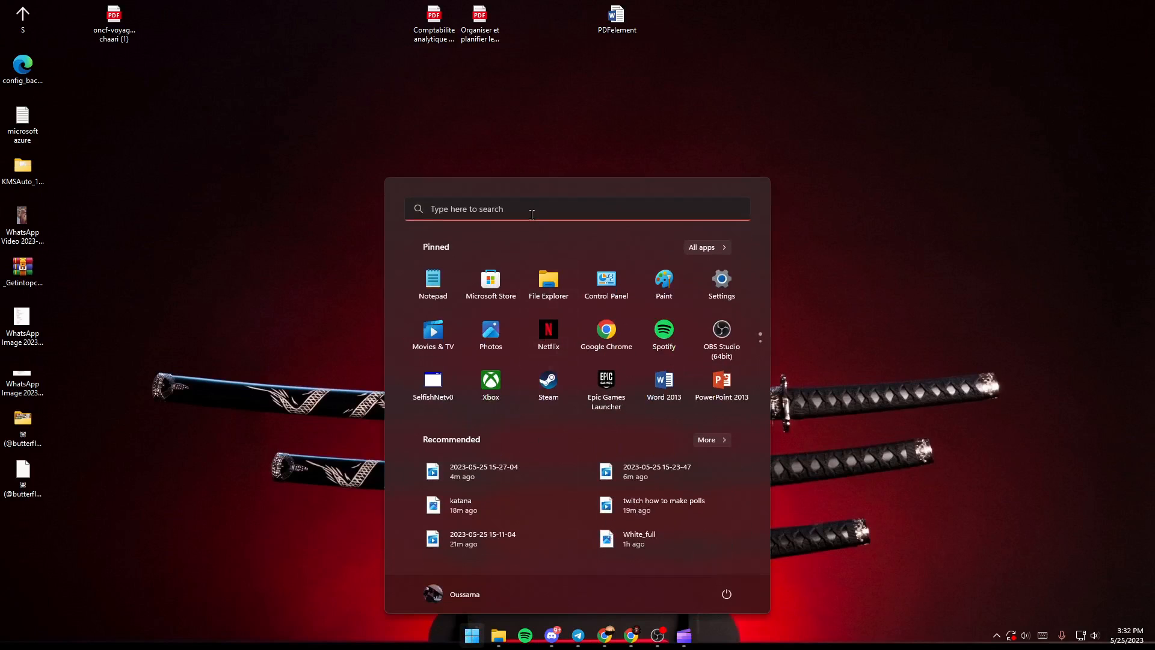
pyautogui.write('sett')
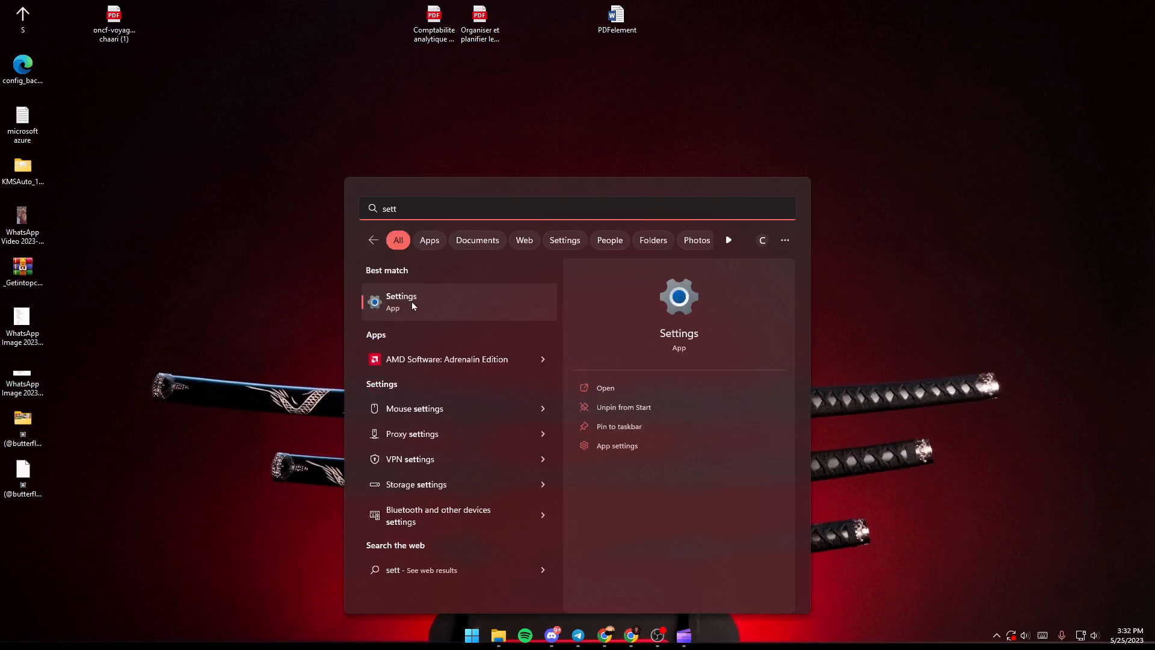
pyautogui.click(401, 302)
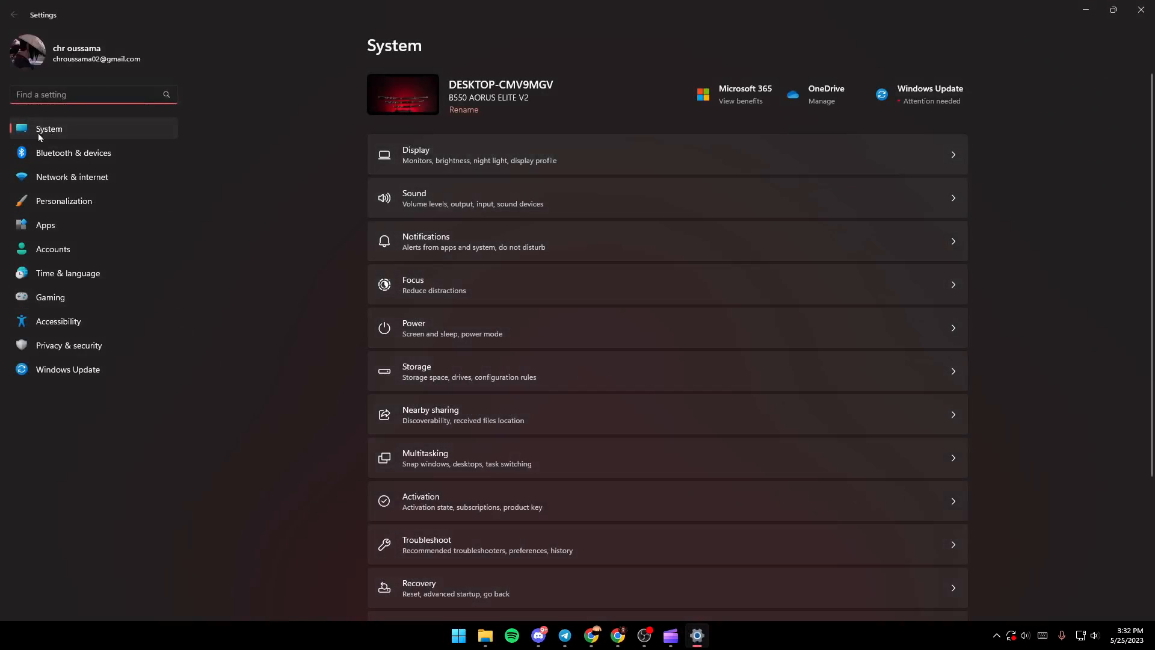
pyautogui.moveTo(207, 149)
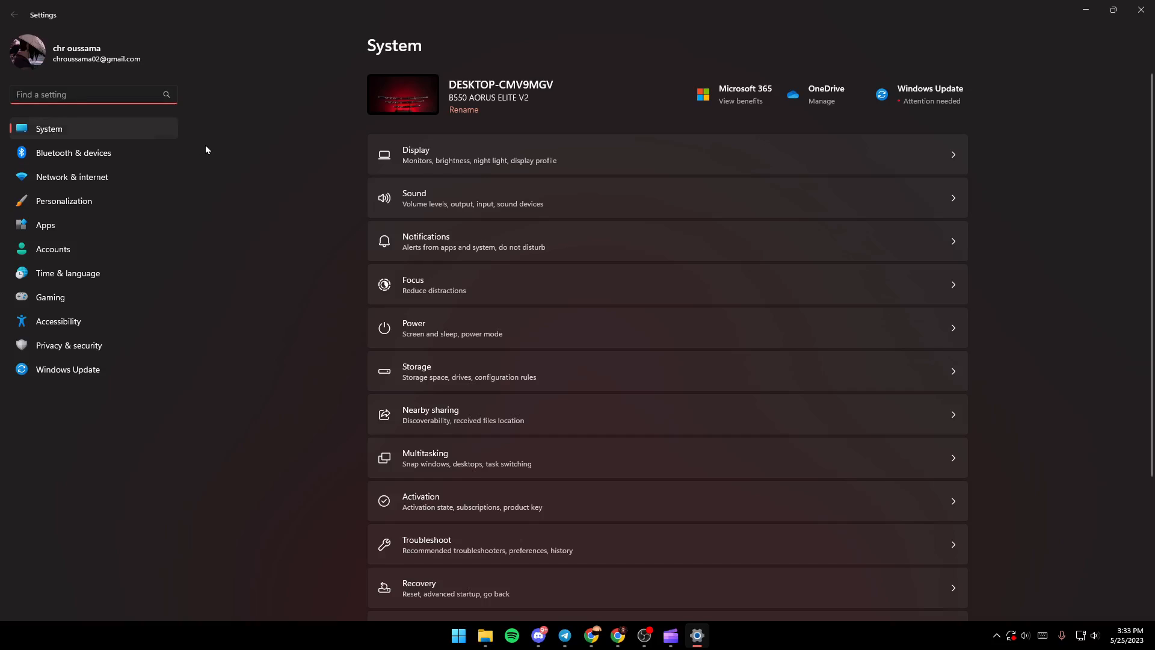
pyautogui.moveTo(588, 155)
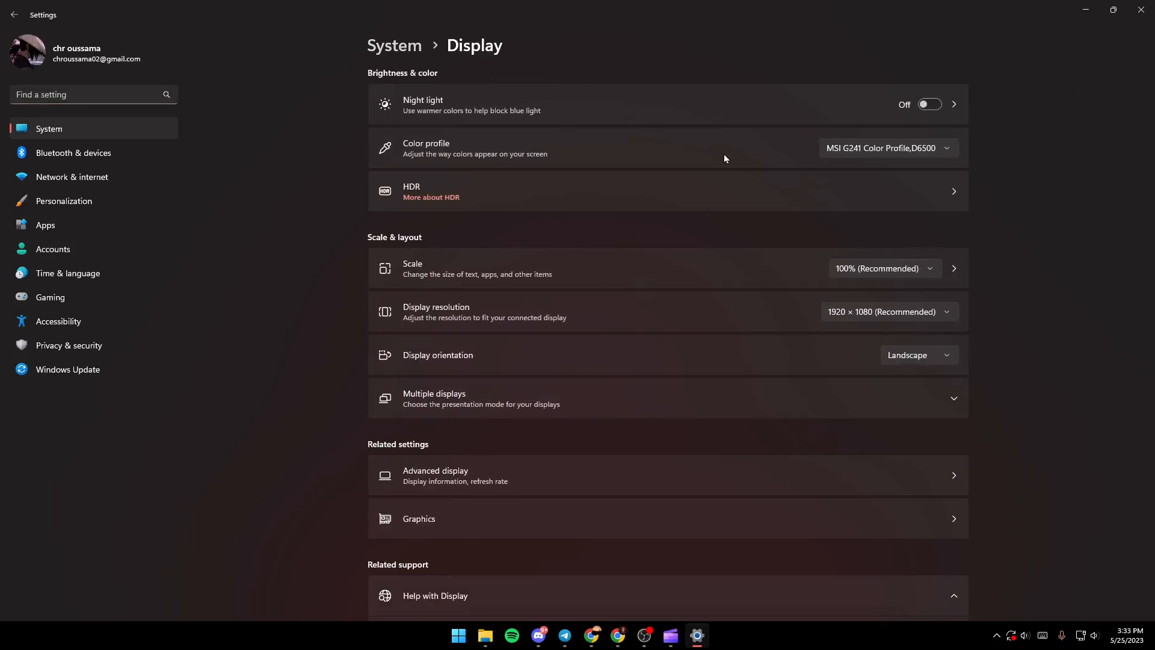
pyautogui.moveTo(916, 605)
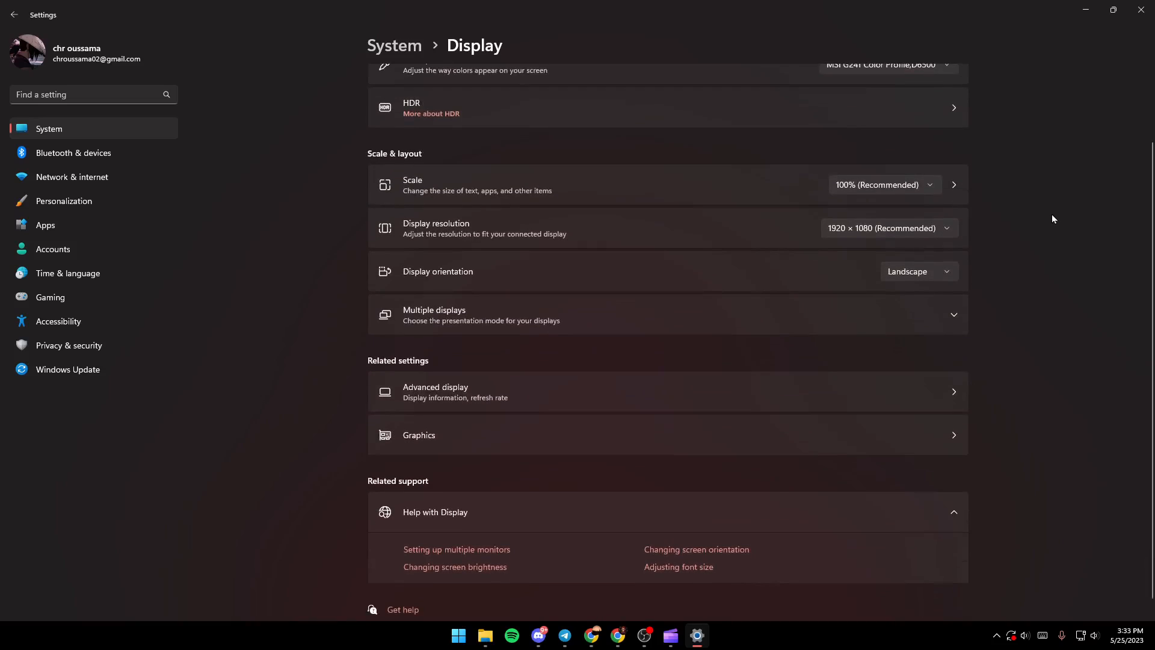
pyautogui.moveTo(396, 154)
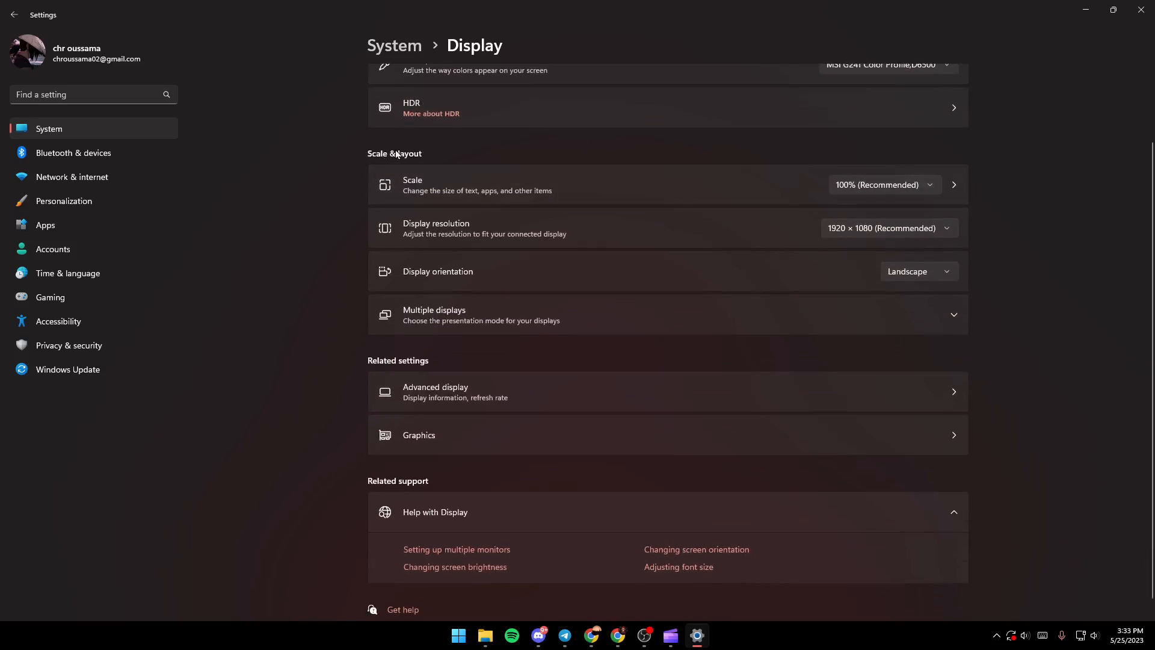
pyautogui.moveTo(392, 240)
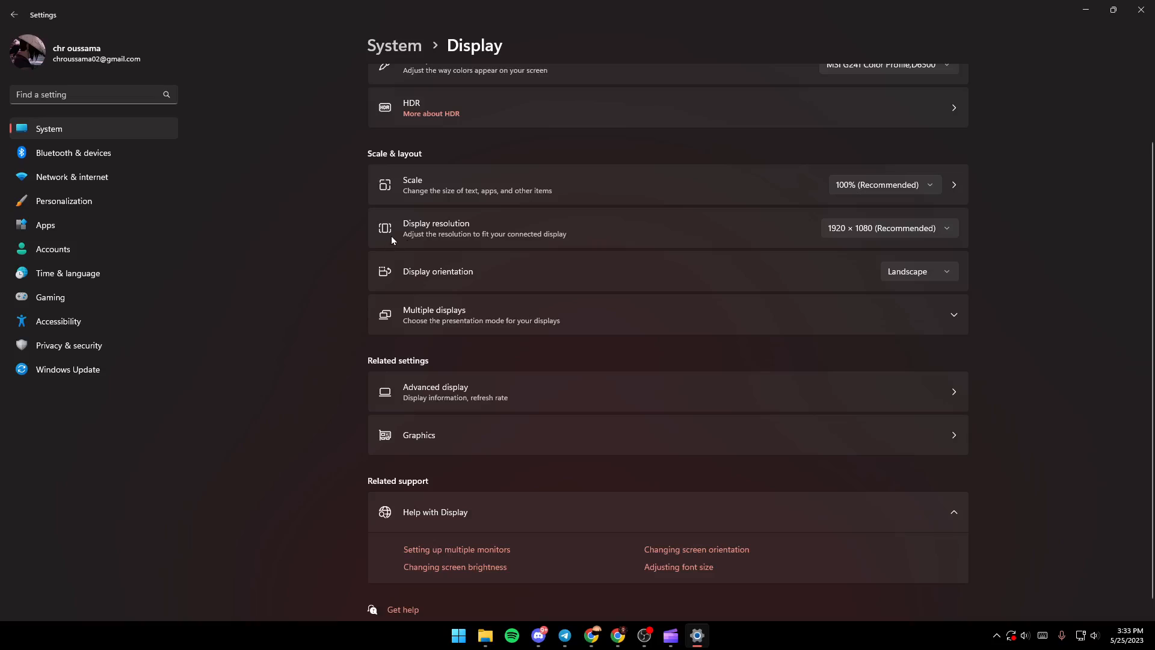
pyautogui.moveTo(386, 210)
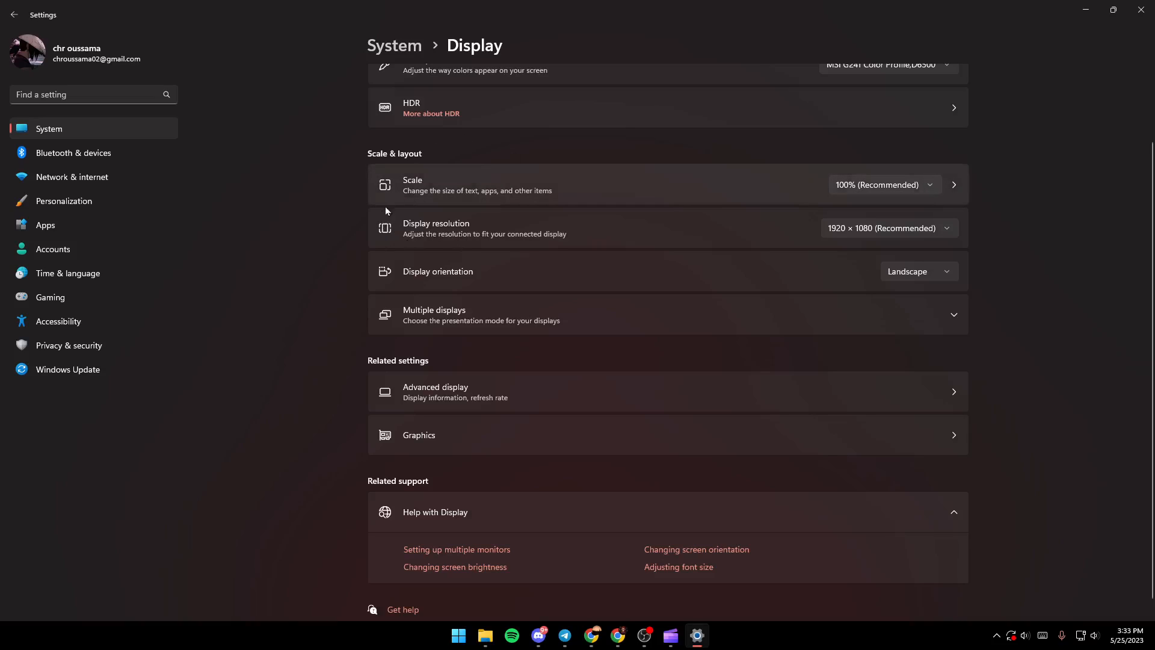
pyautogui.moveTo(793, 249)
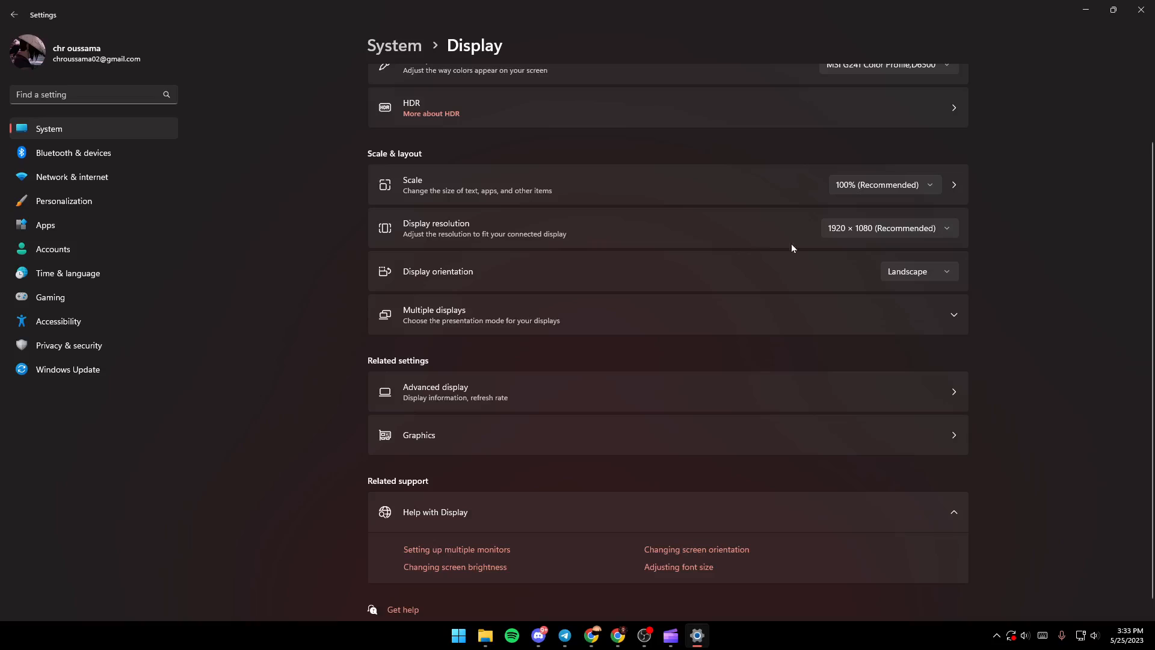
pyautogui.moveTo(773, 231)
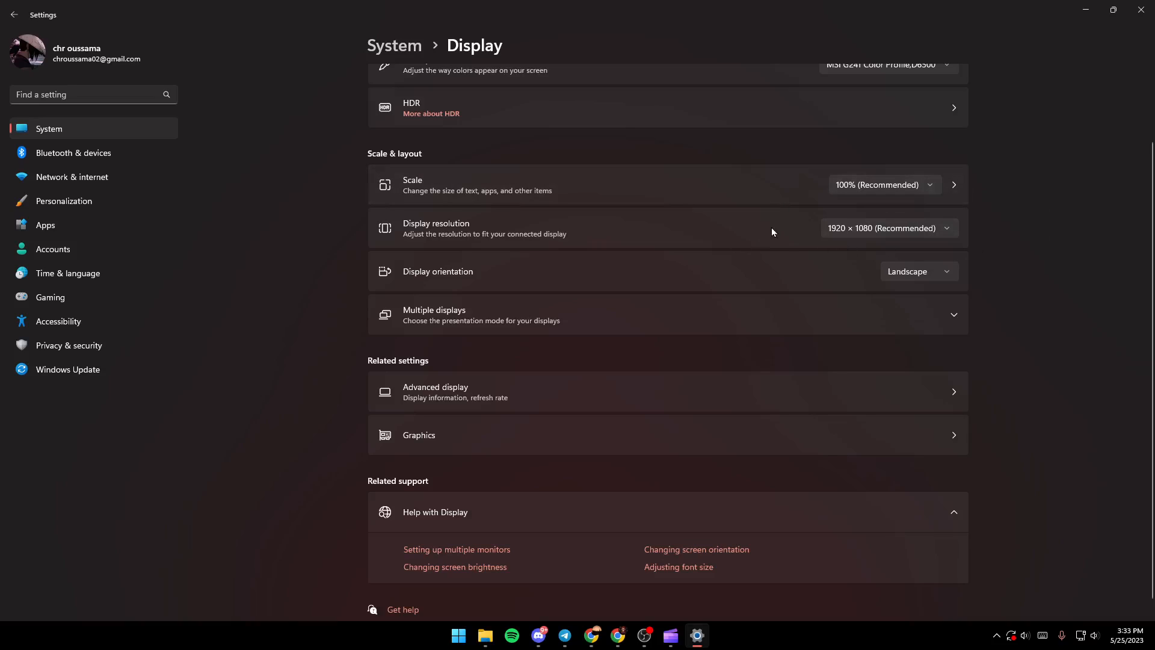
pyautogui.moveTo(855, 237)
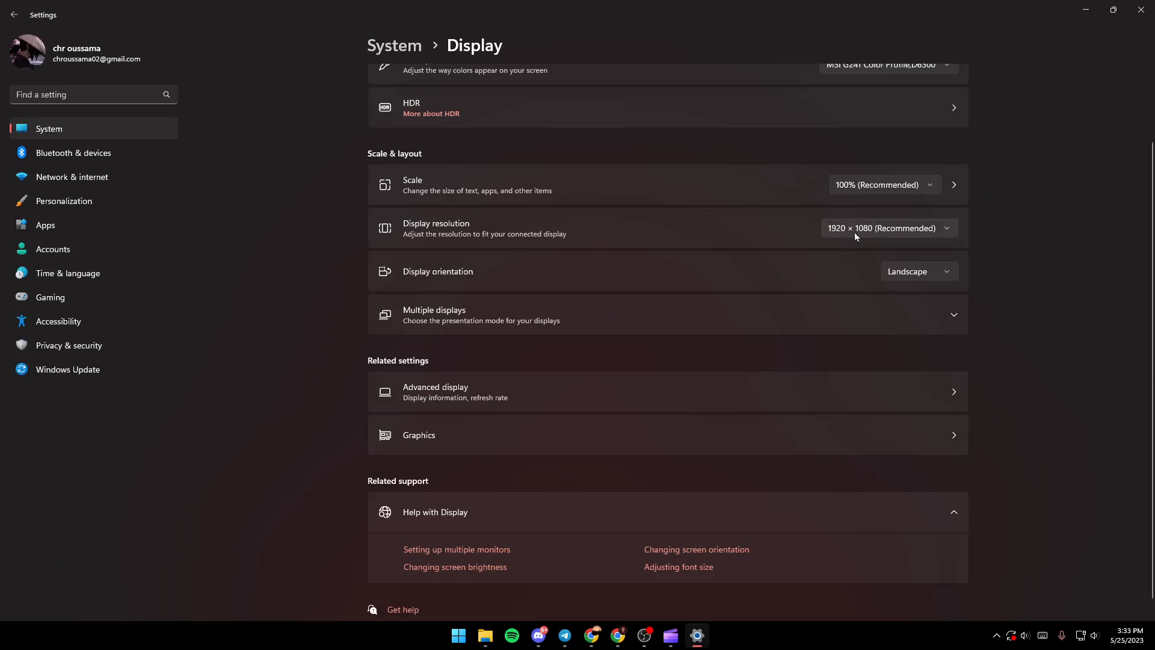
pyautogui.moveTo(788, 218)
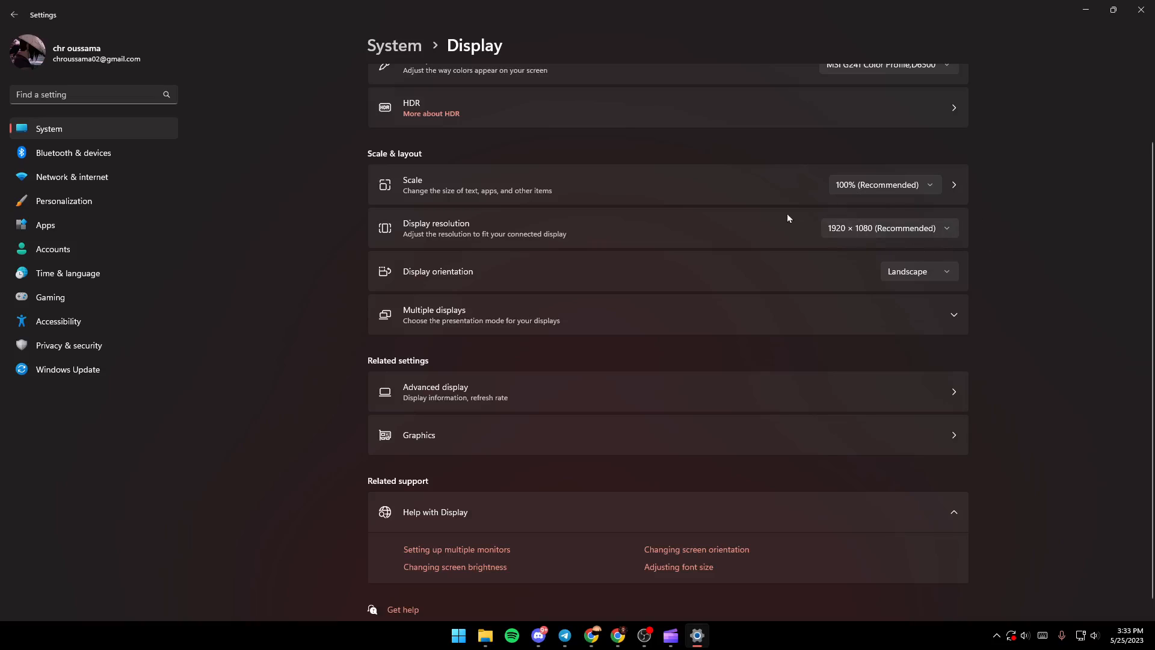
pyautogui.click(888, 228)
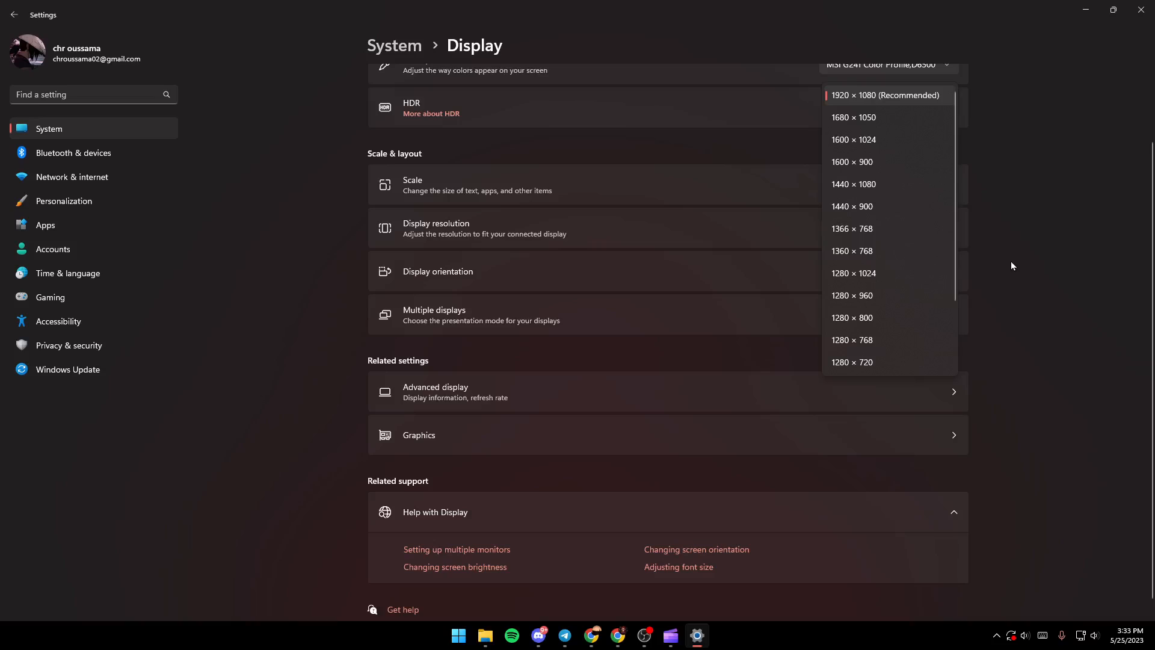
pyautogui.moveTo(886, 273)
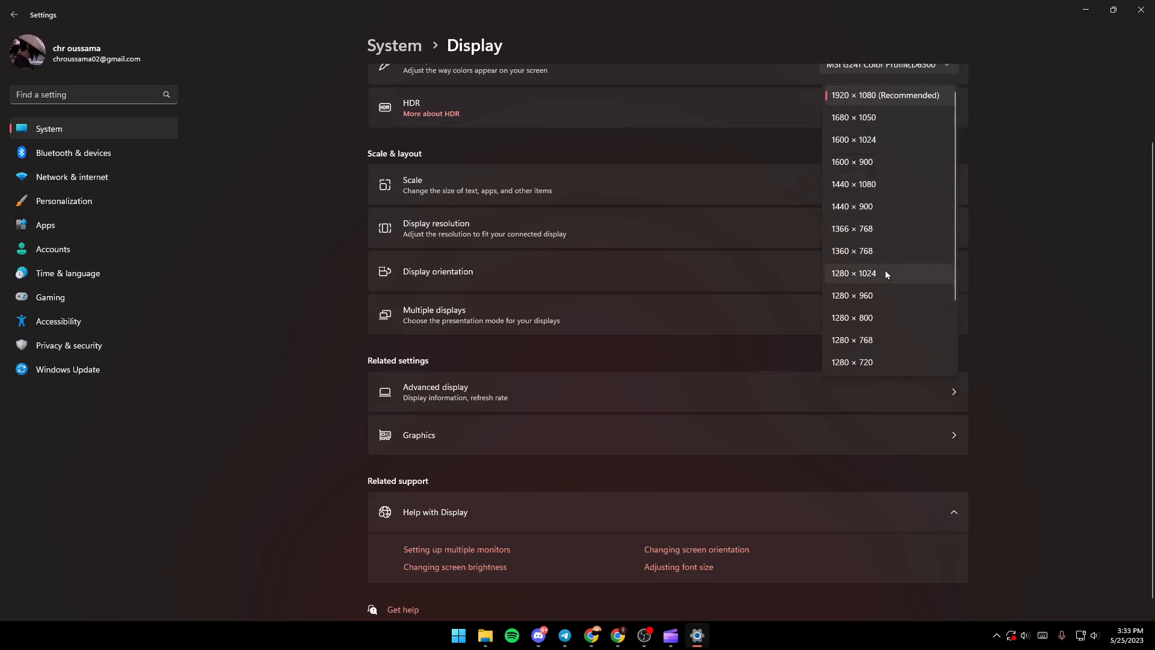
pyautogui.moveTo(876, 107)
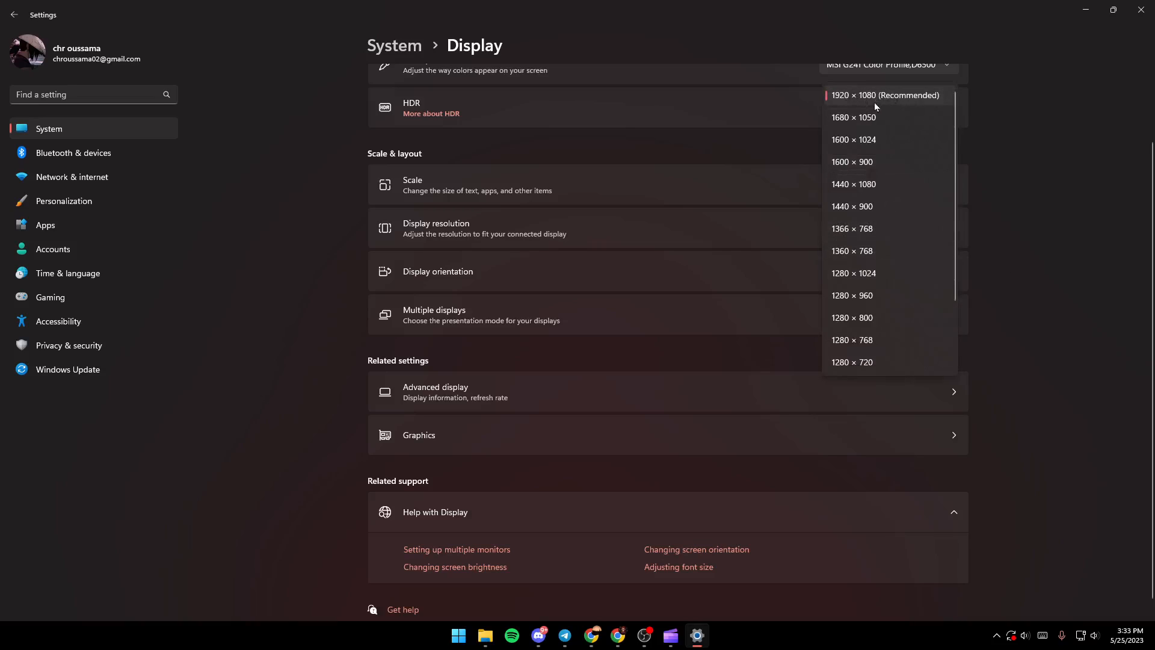
pyautogui.click(885, 95)
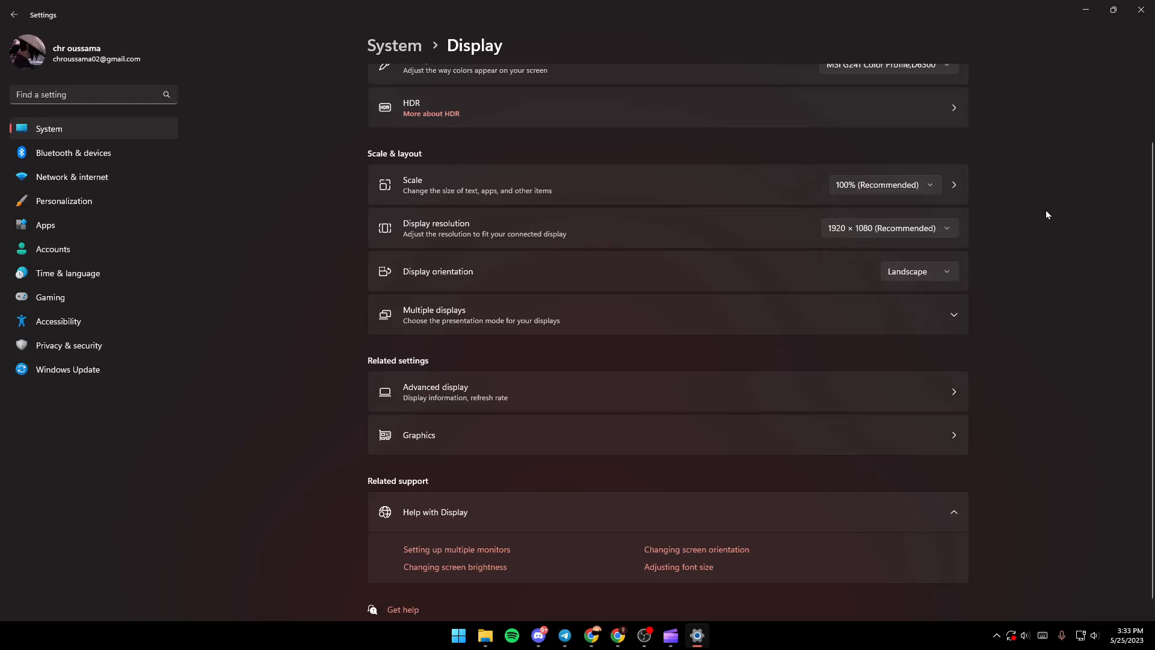
pyautogui.moveTo(757, 227)
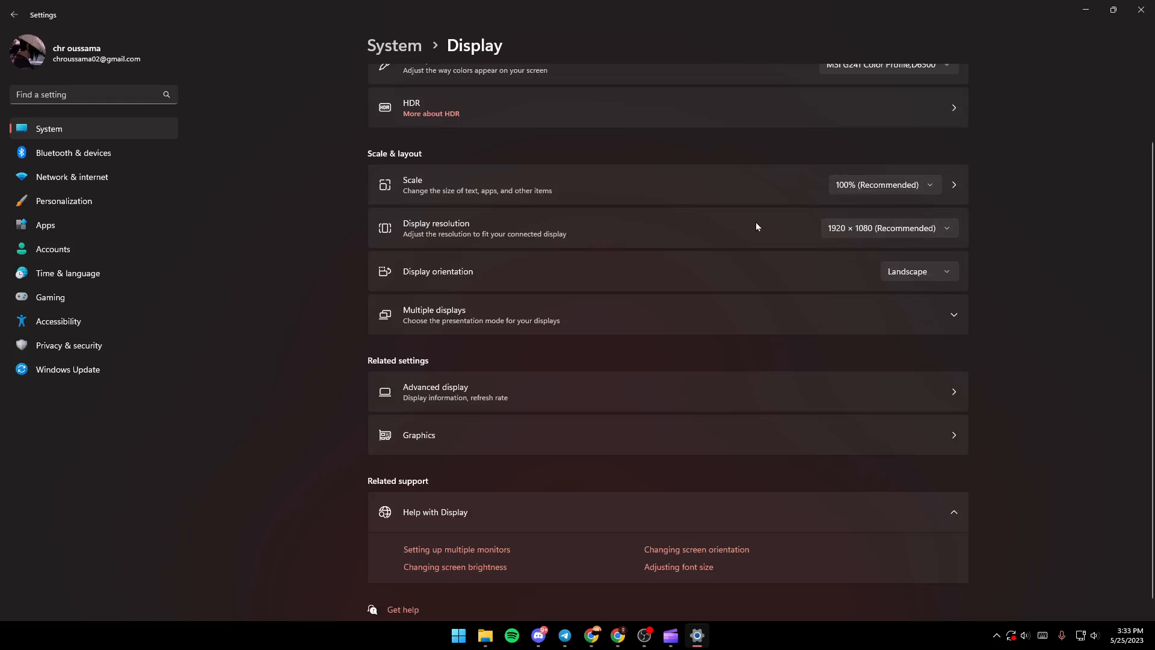
pyautogui.moveTo(817, 201)
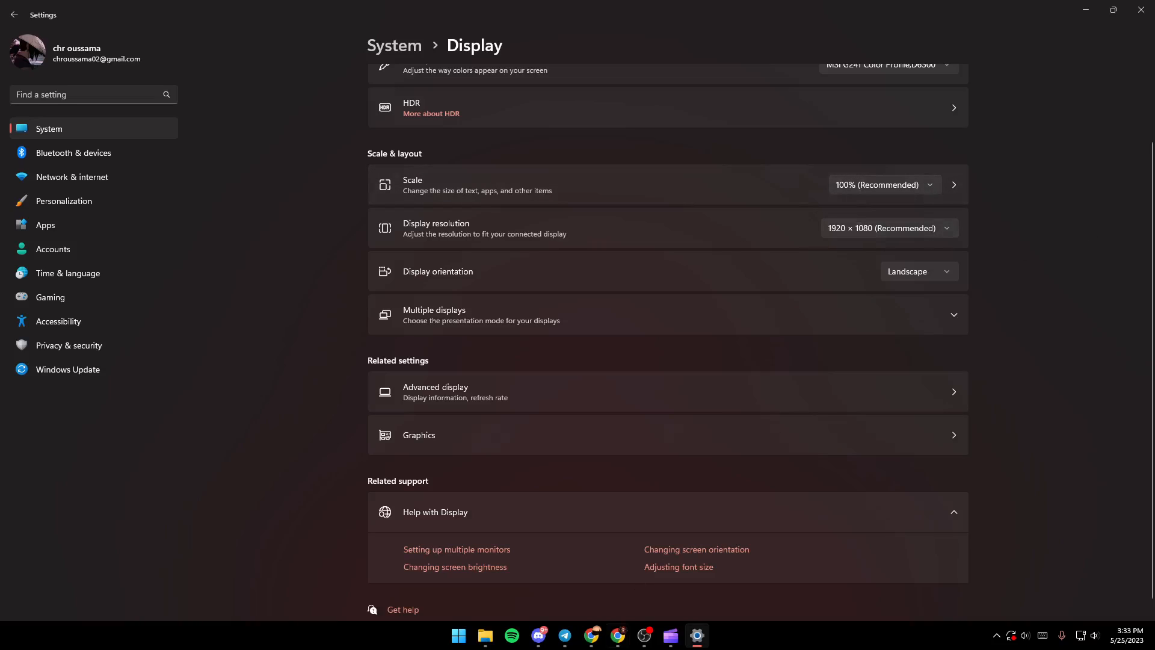
# Switch to Chrome and run a Google search for 'wallpaper'.
pyautogui.click(617, 635)
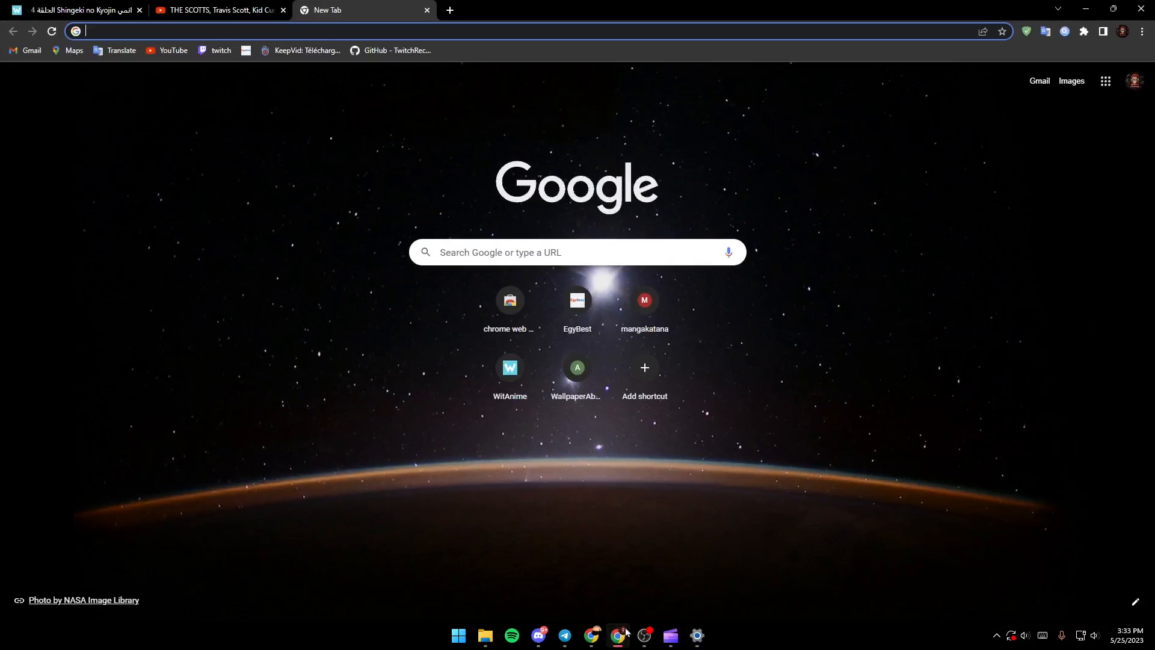
pyautogui.click(576, 252)
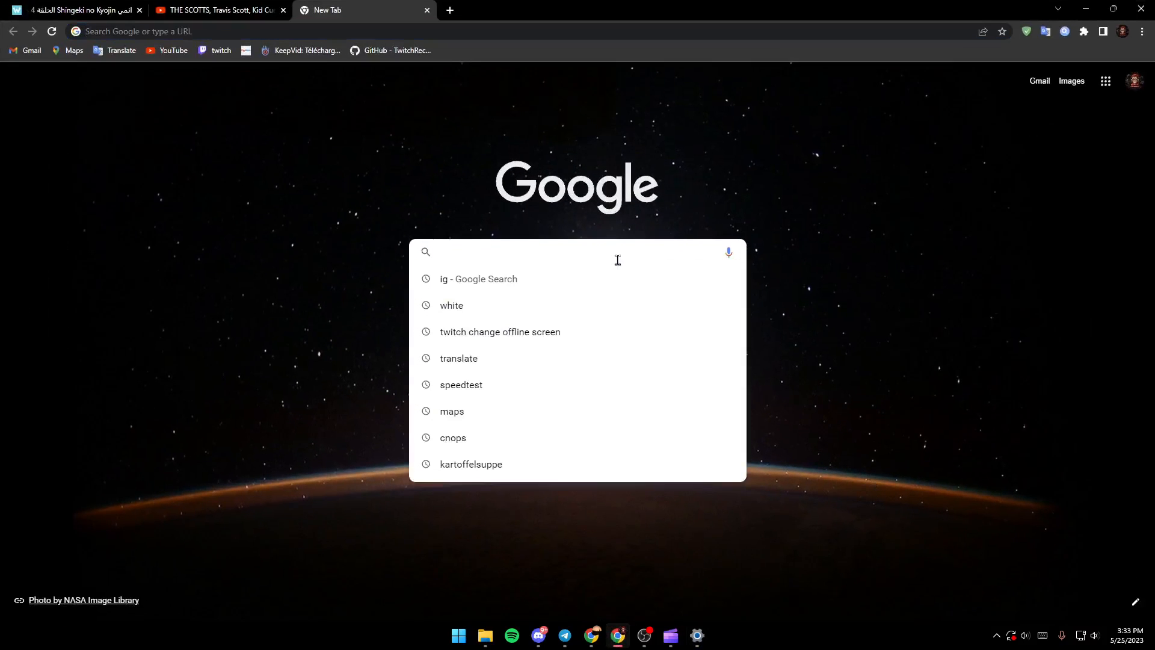
pyautogui.write('wla')
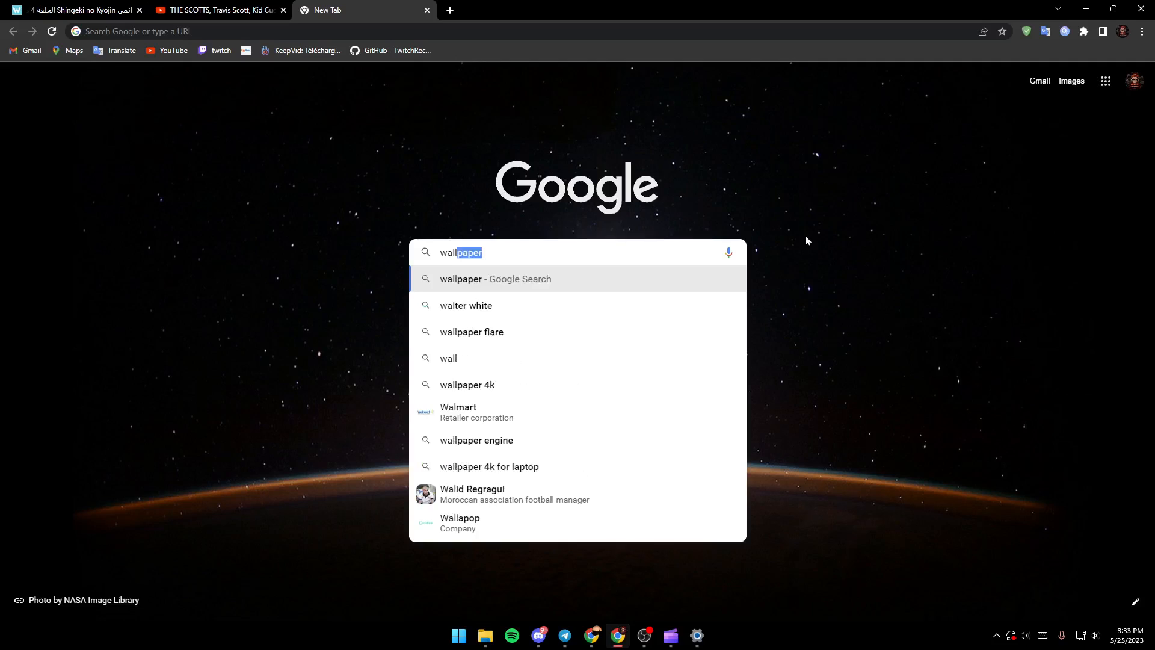
pyautogui.press('Backspace')
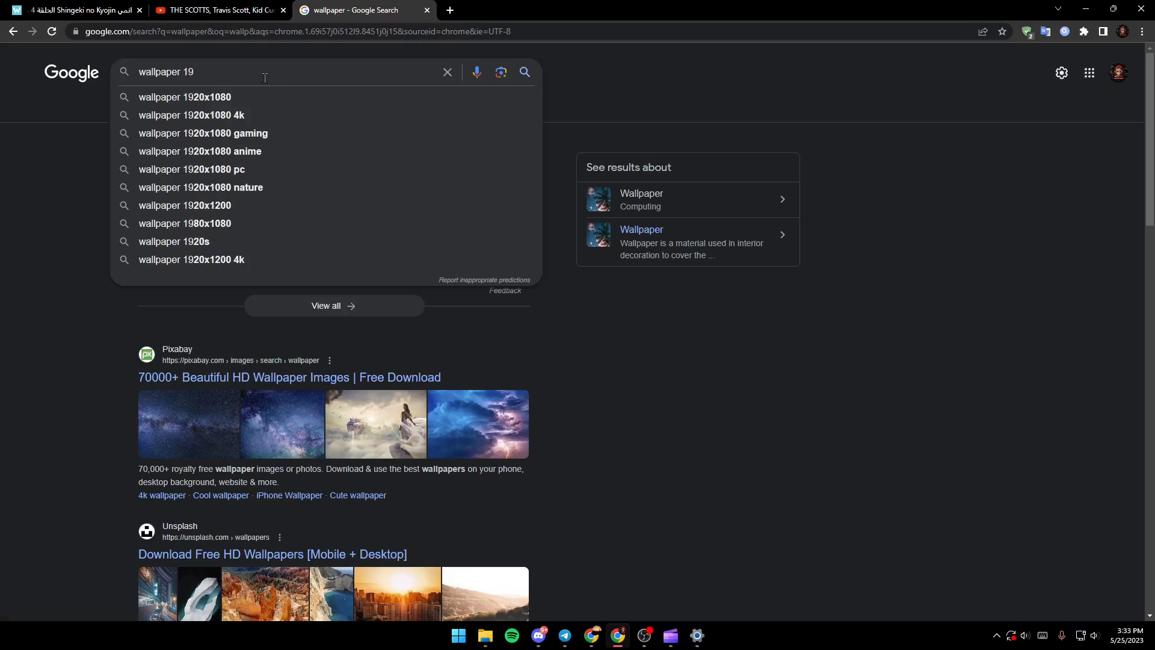
# Search images for 'wallpaper 1920x1080' and preview the Forest Scenery Watchtower Firewatch wallpaper.
pyautogui.click(185, 97)
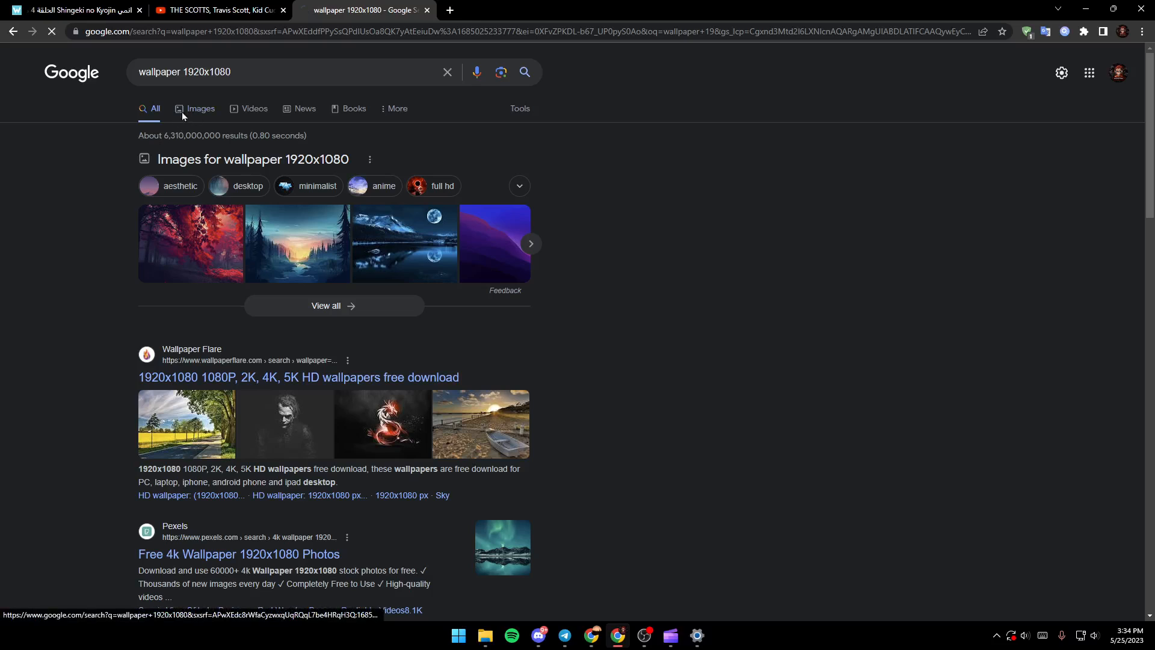
pyautogui.click(200, 108)
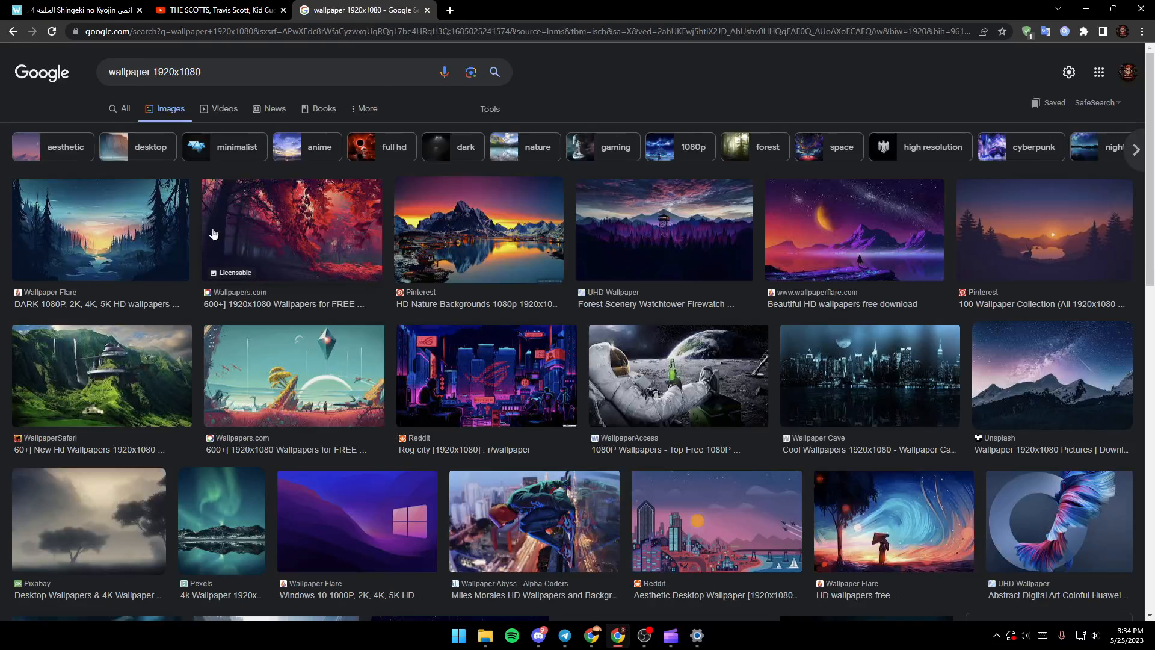
pyautogui.moveTo(540, 252)
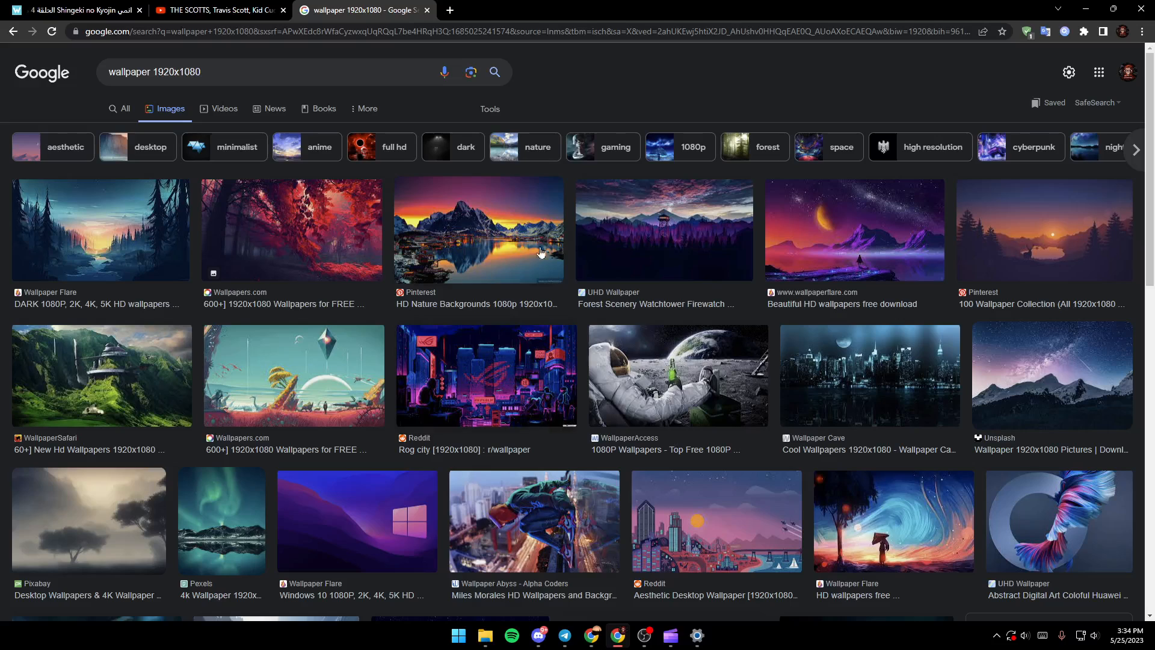
pyautogui.scroll(-3)
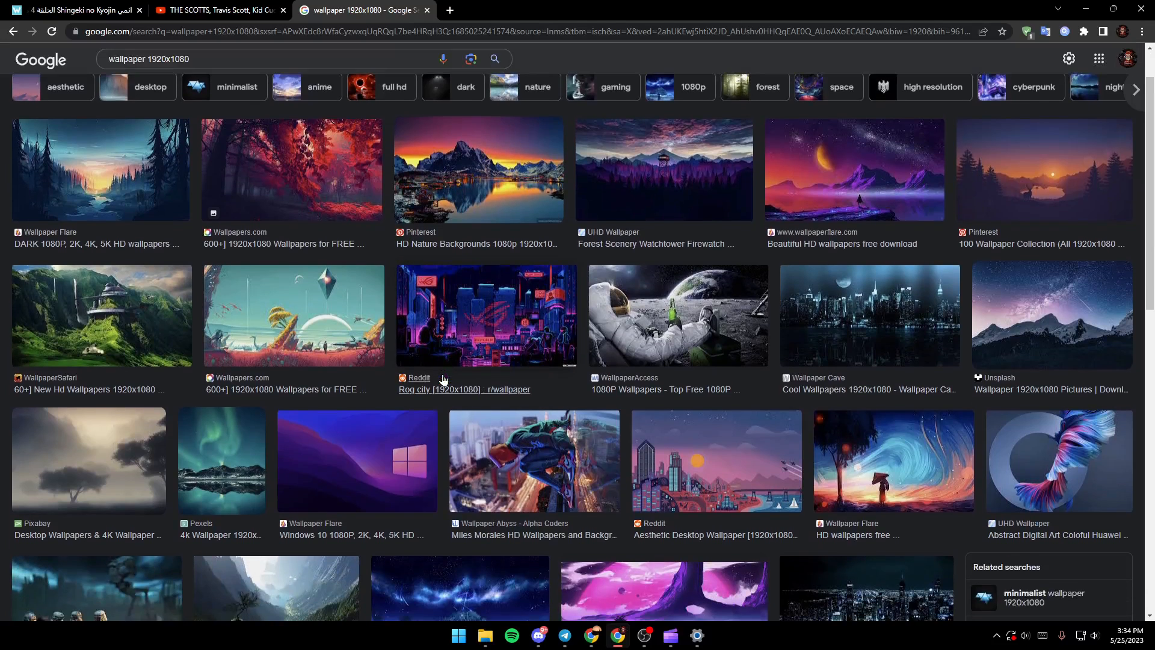
pyautogui.click(664, 169)
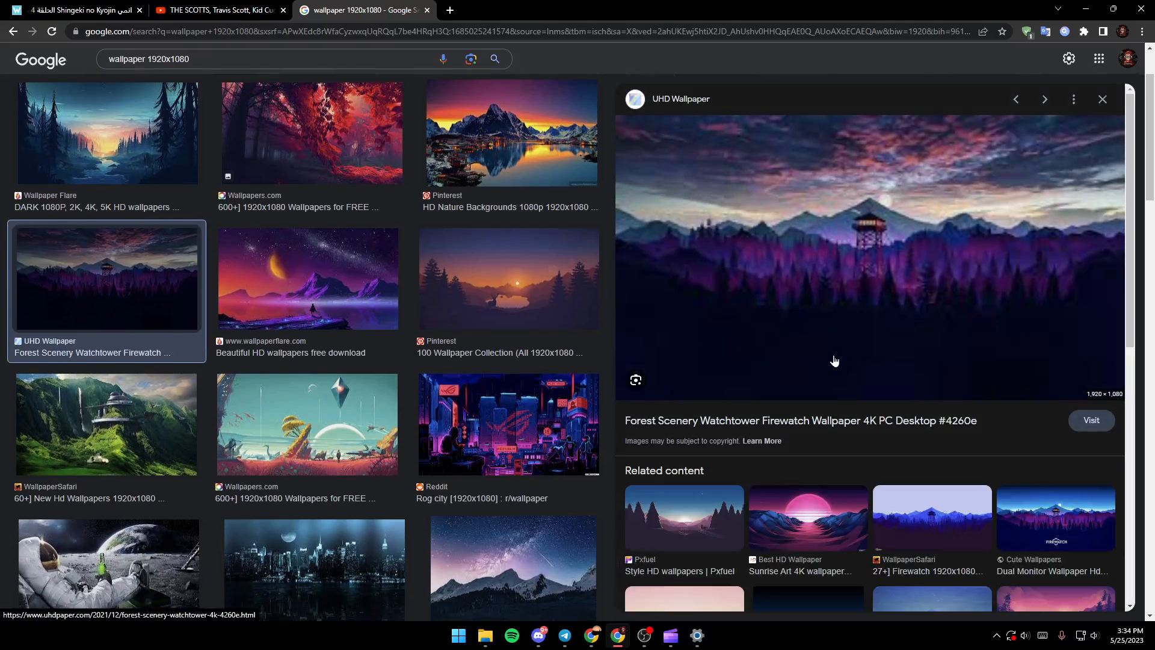
pyautogui.moveTo(1081, 407)
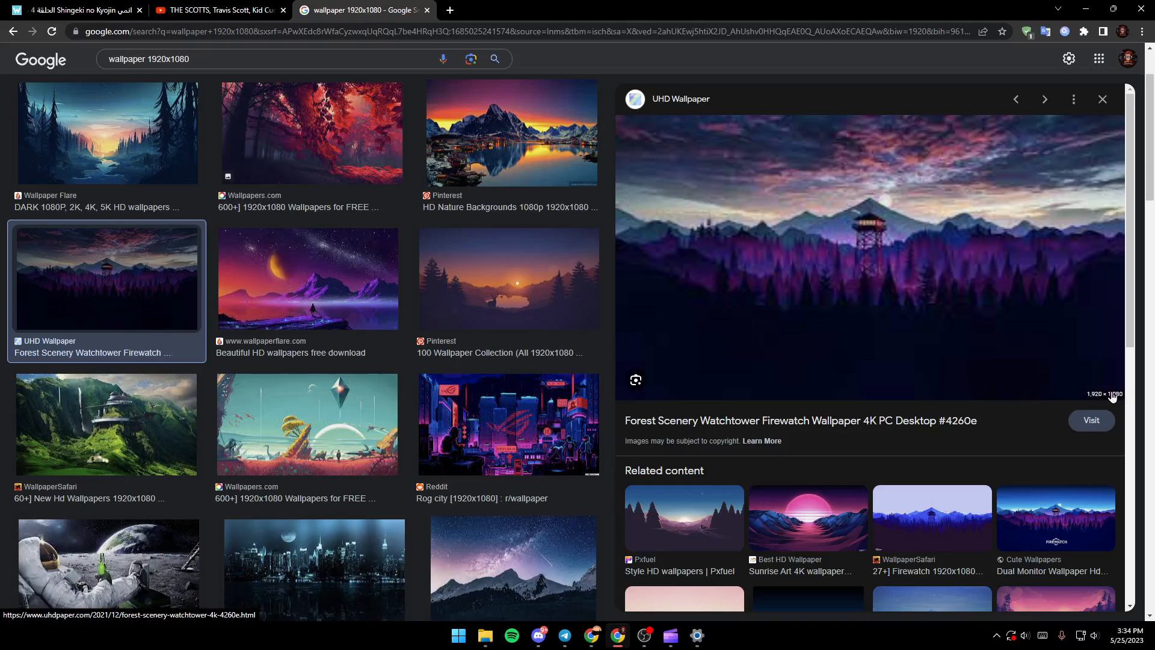
pyautogui.moveTo(1096, 435)
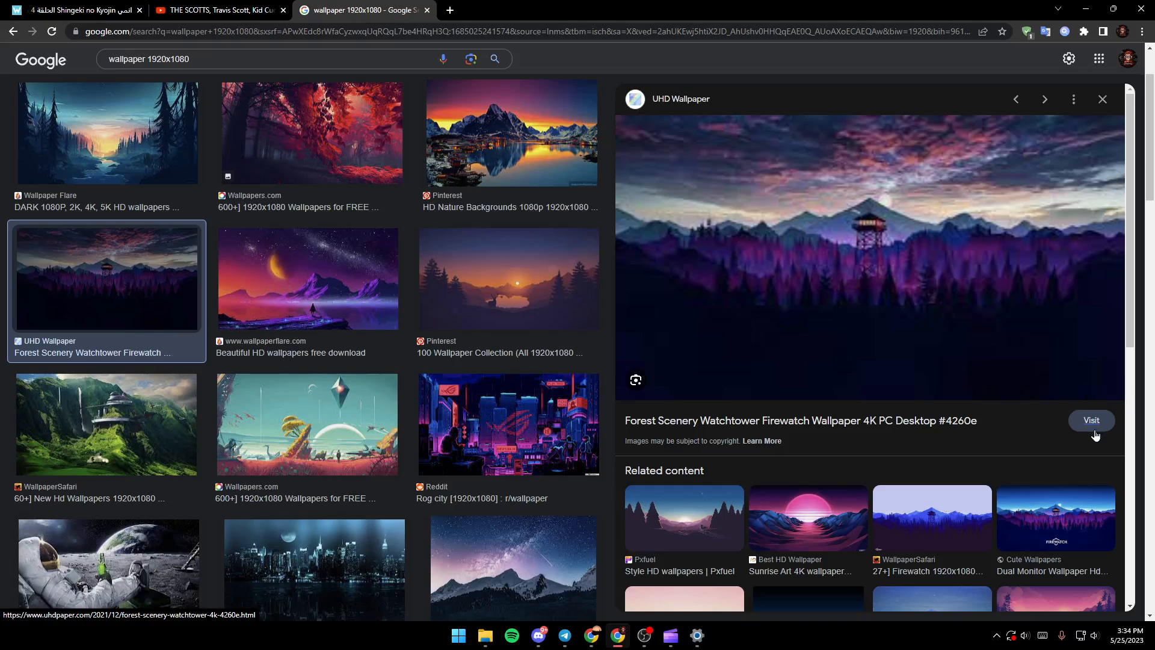
# Visit the wallpaper's uhdpaper.com page and open its 1920x1080 desktop version.
pyautogui.click(1091, 419)
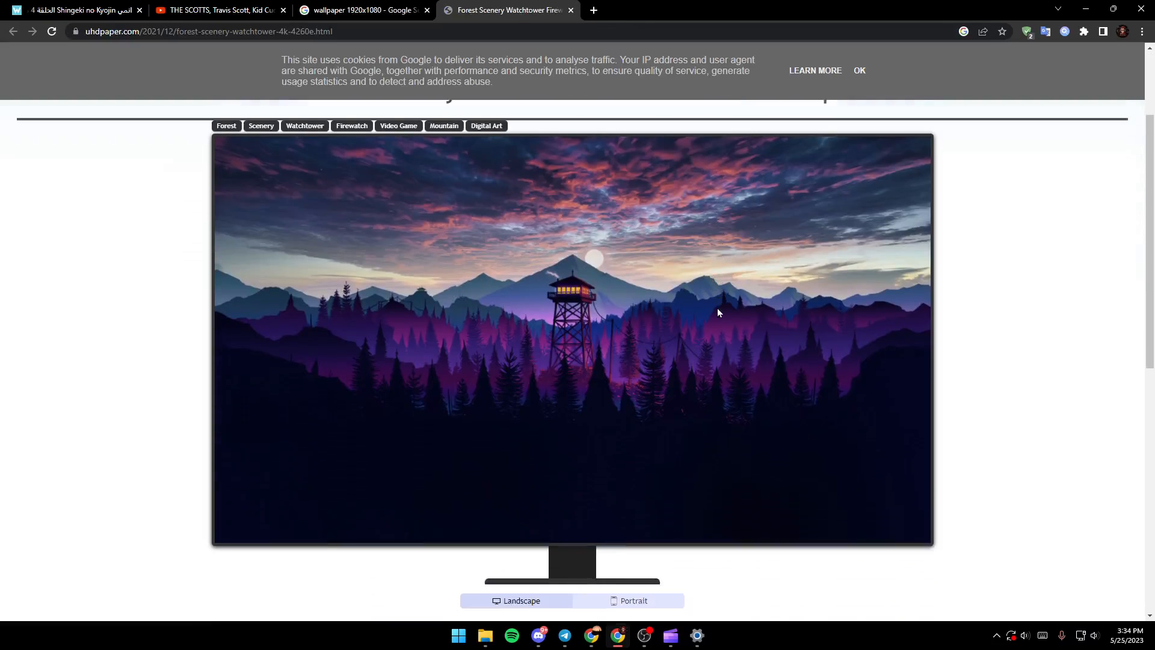
pyautogui.rightClick(589, 358)
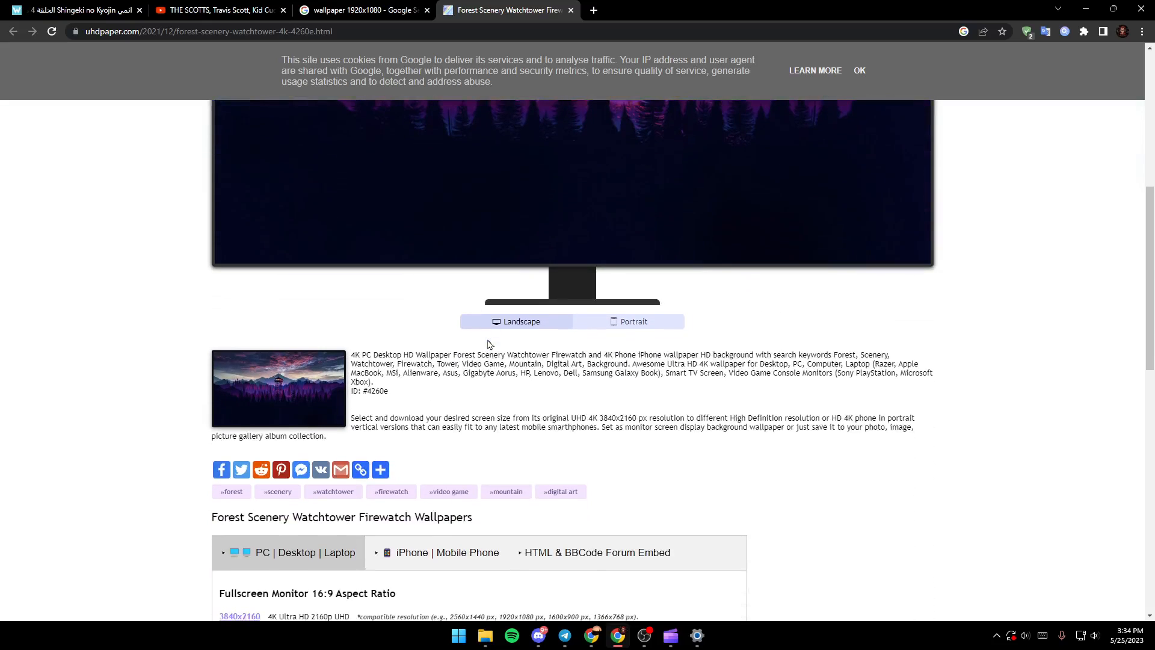
pyautogui.scroll(-3)
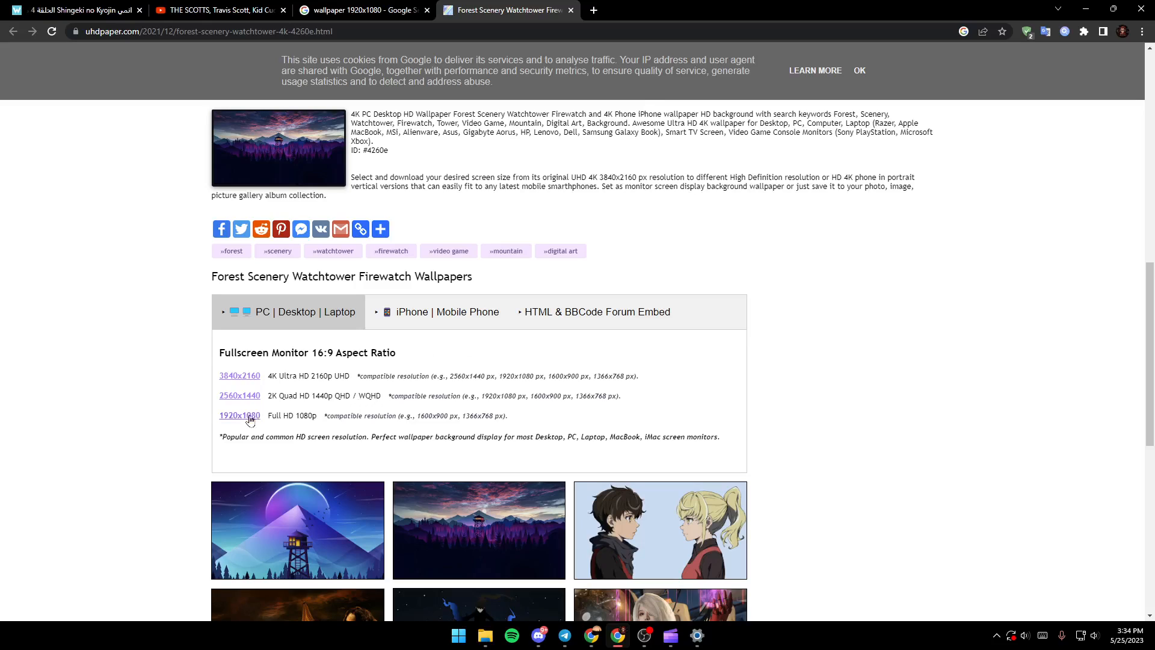
pyautogui.click(239, 415)
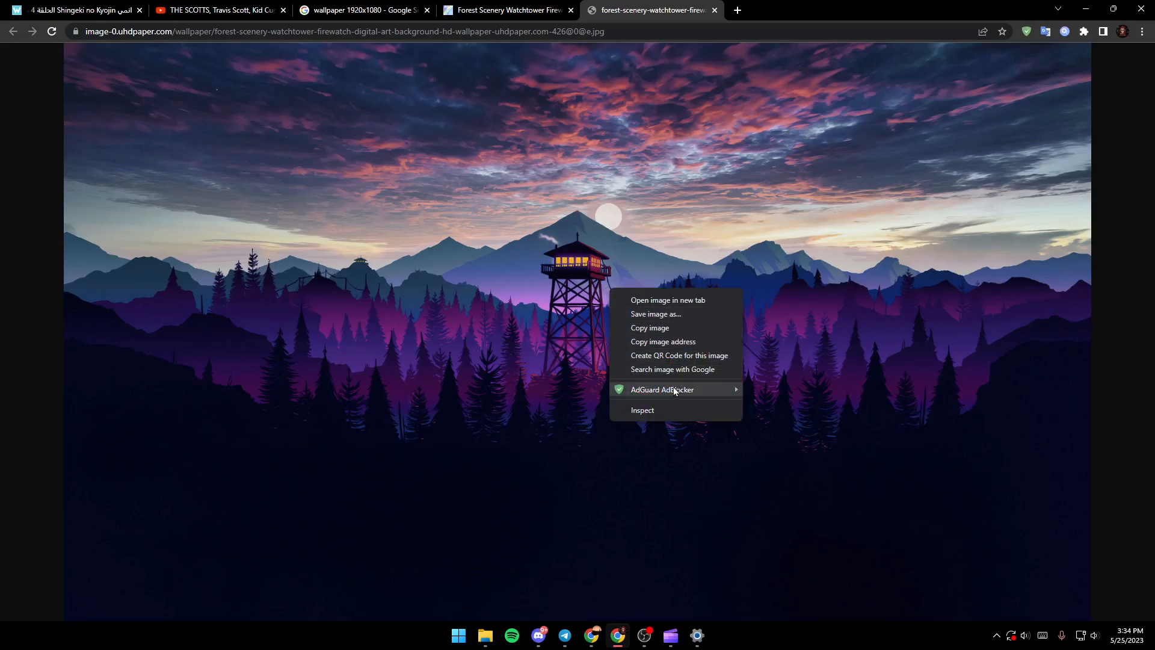
# Save the 1920x1080 watchtower image as a JPEG to the Desktop.
pyautogui.click(656, 314)
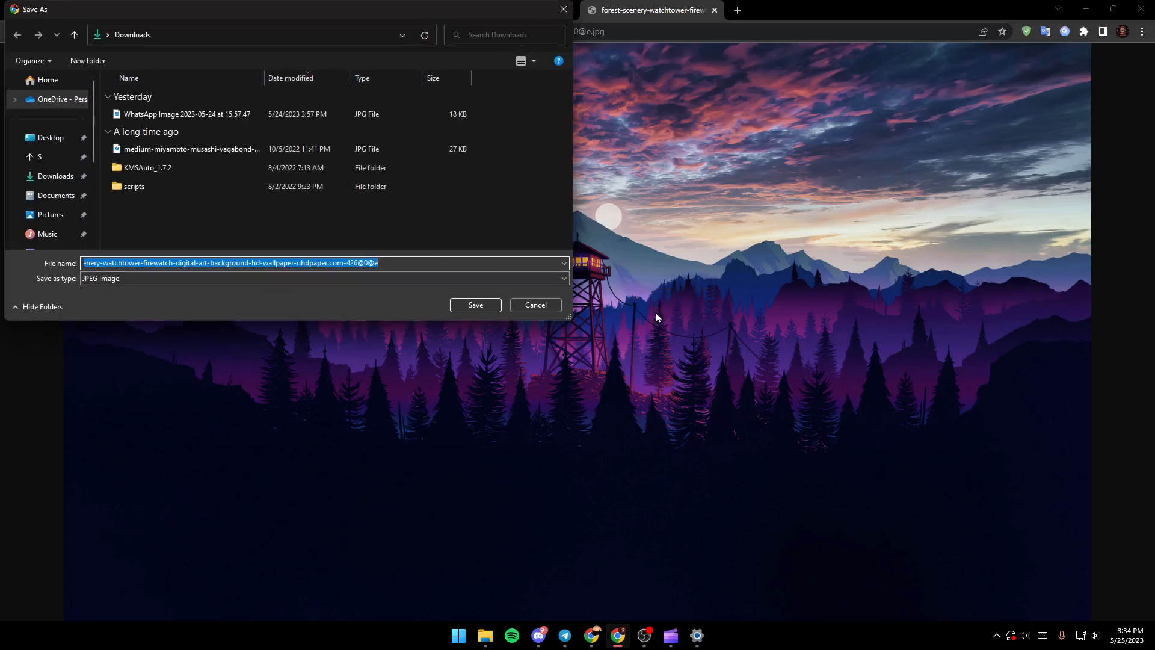
pyautogui.click(50, 137)
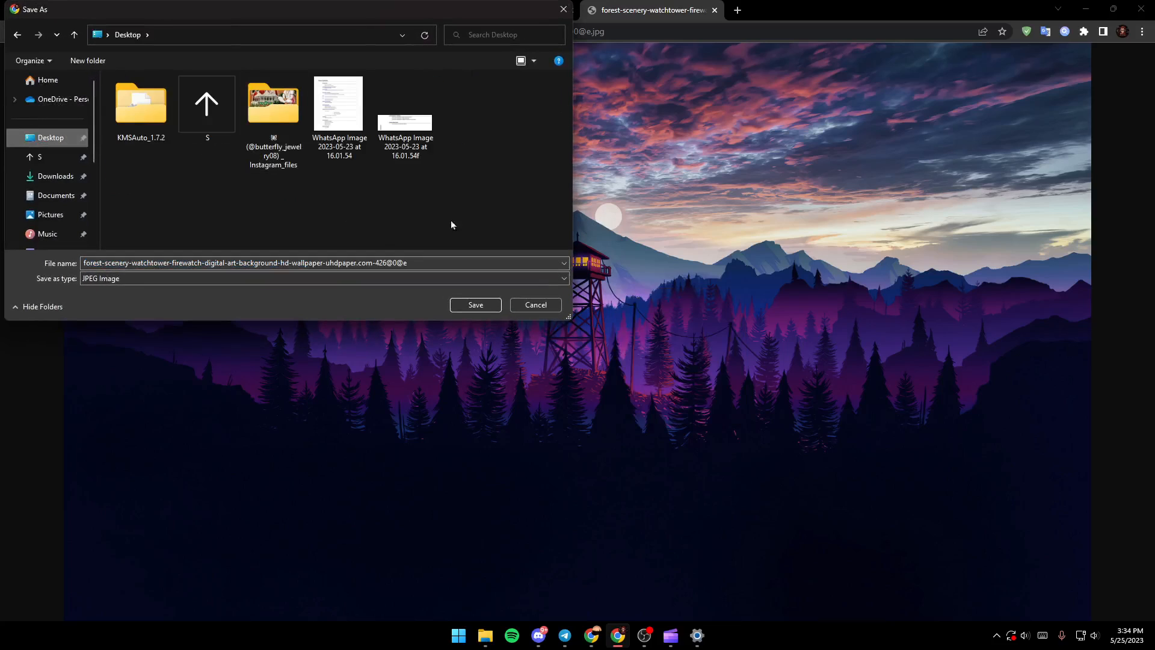
pyautogui.click(475, 305)
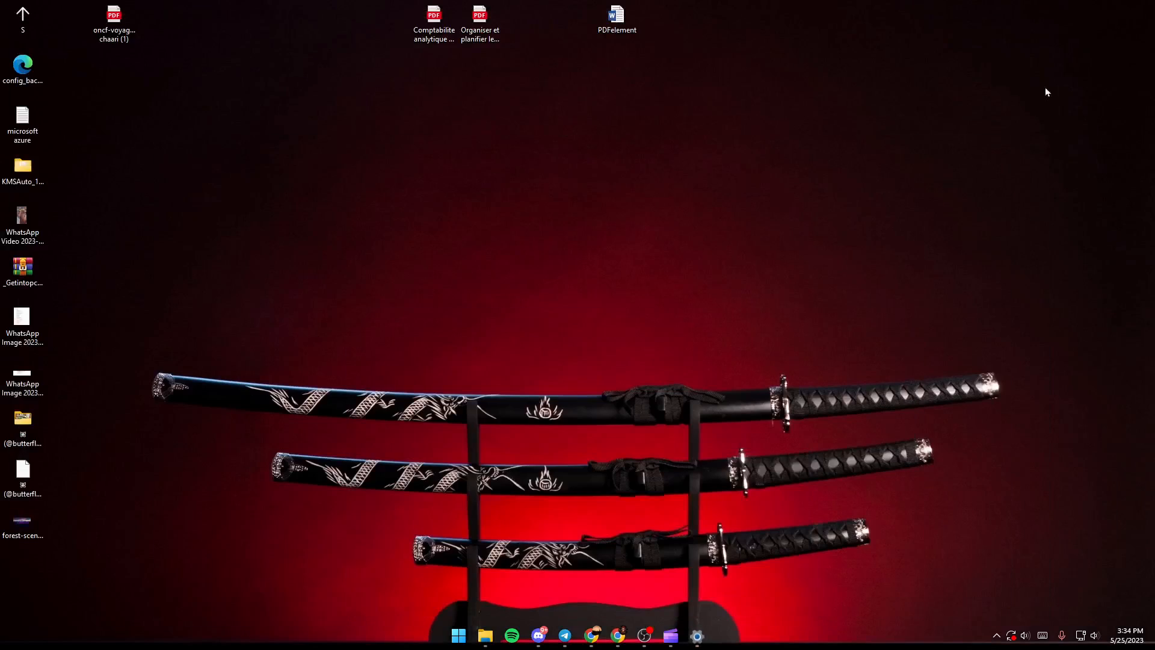
# Return to Settings and open Personalization > Background.
pyautogui.click(697, 635)
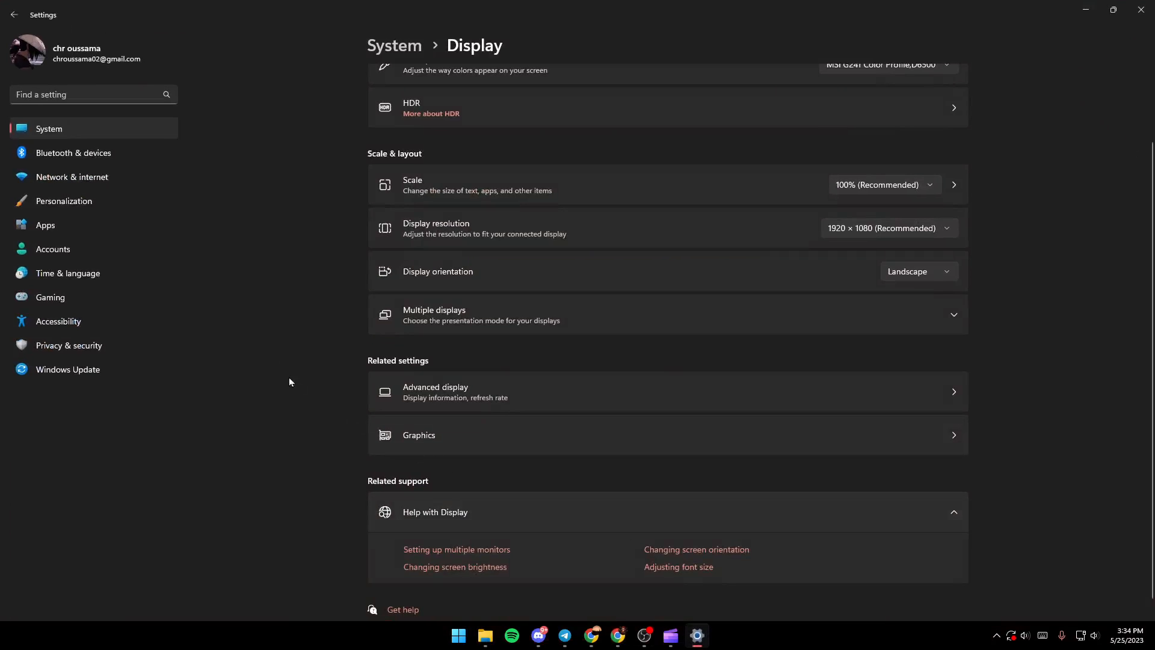
pyautogui.moveTo(70, 209)
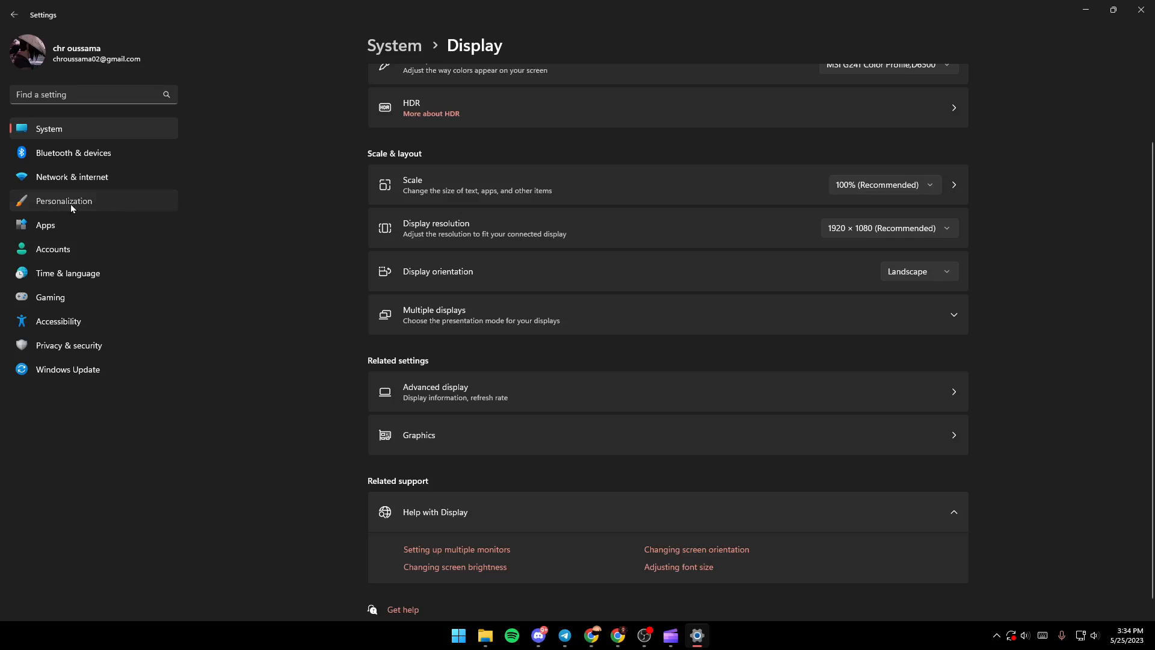
pyautogui.click(64, 200)
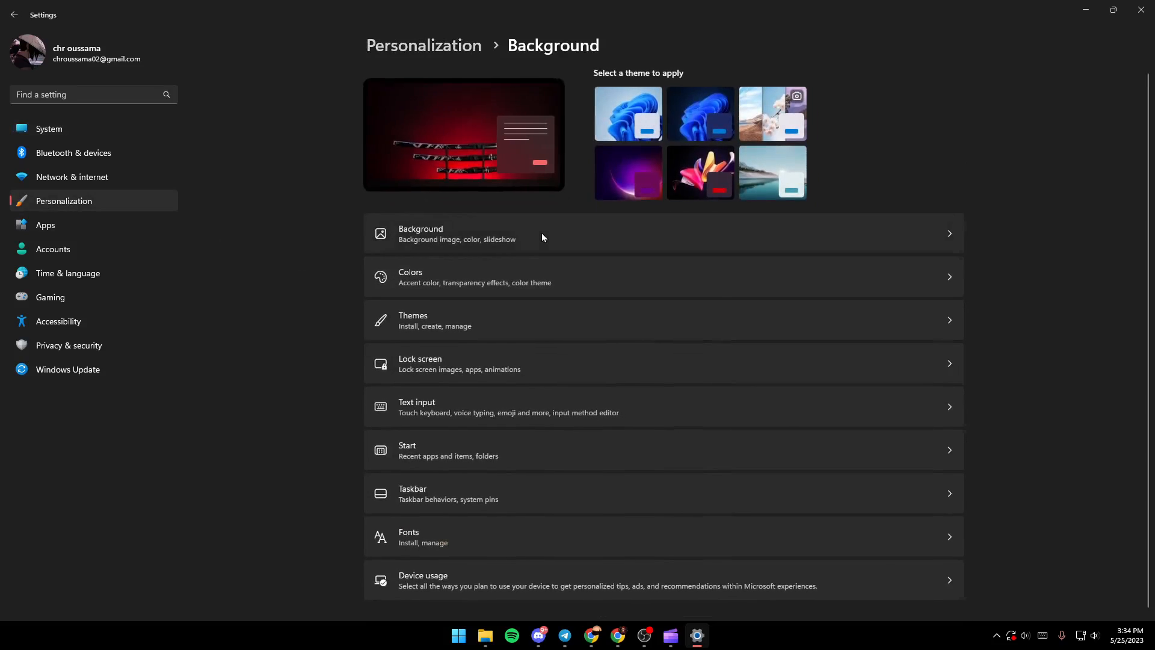
pyautogui.click(444, 234)
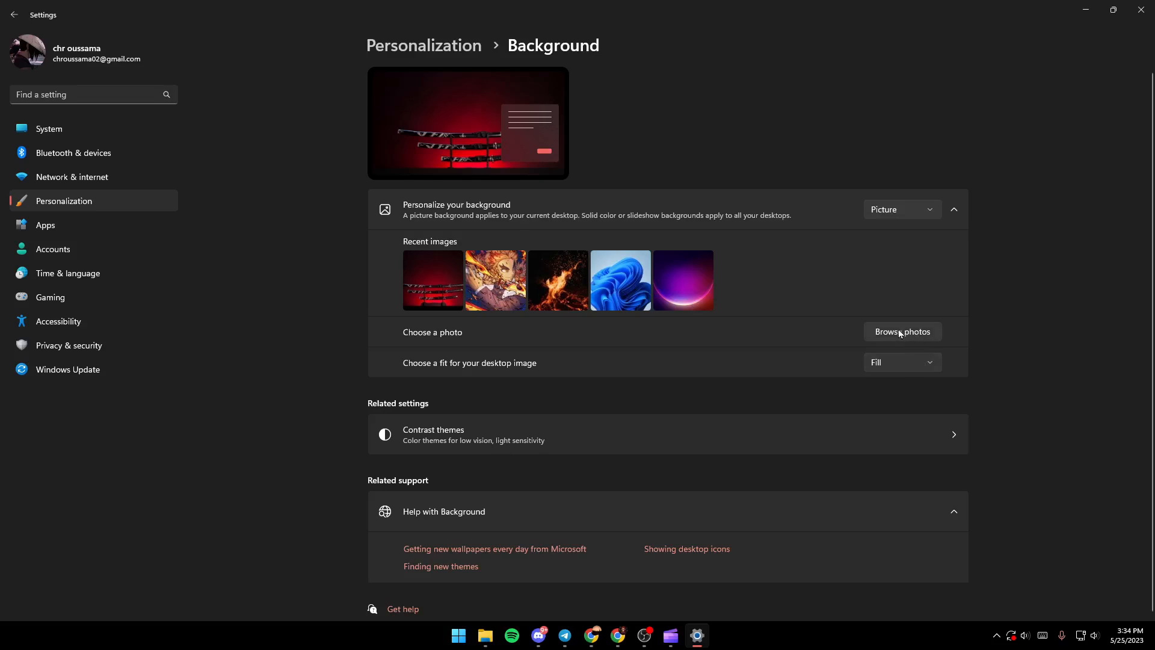
# Browse to the Desktop and choose the forest-scenery-watchtower image as wallpaper.
pyautogui.click(902, 332)
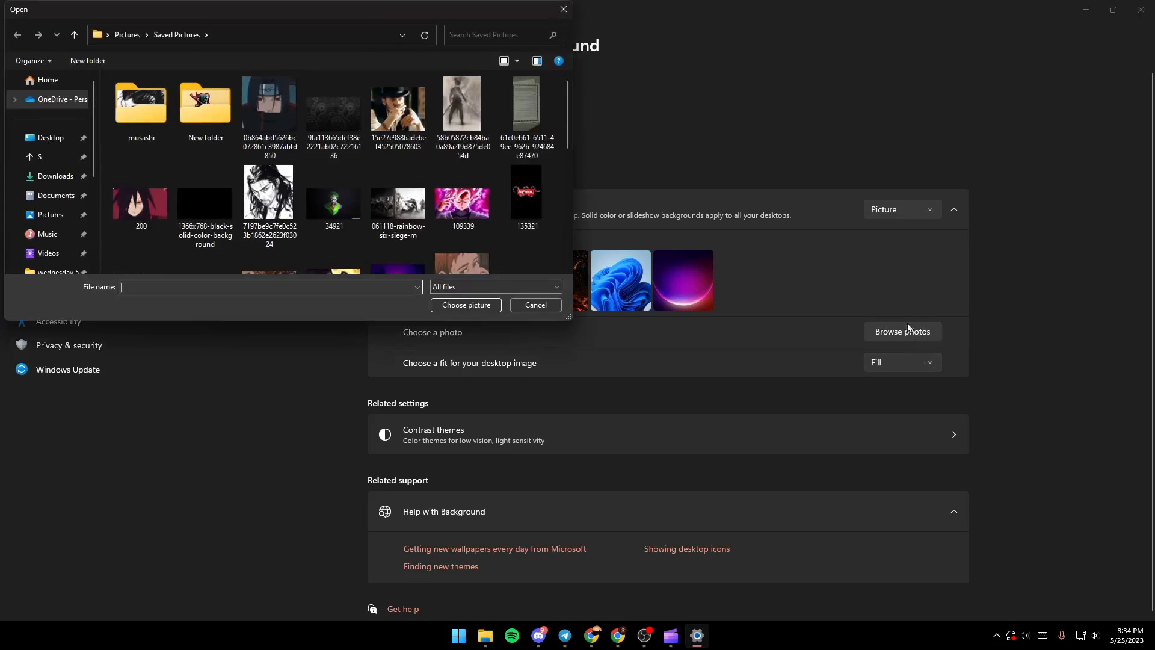
pyautogui.click(50, 137)
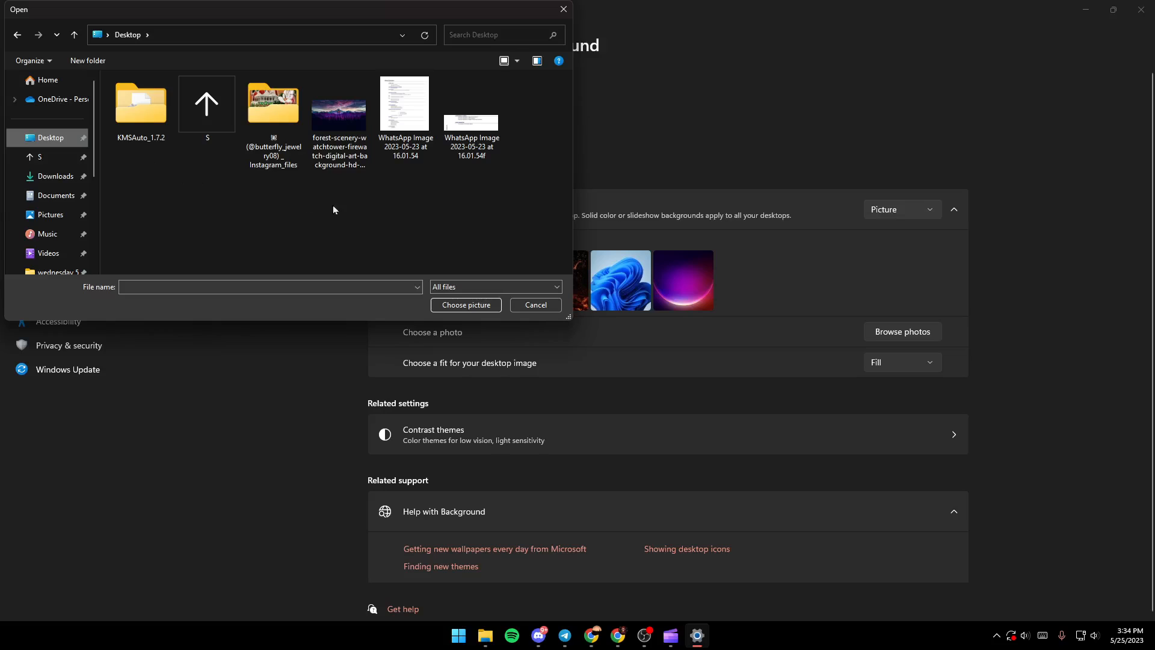
pyautogui.click(338, 111)
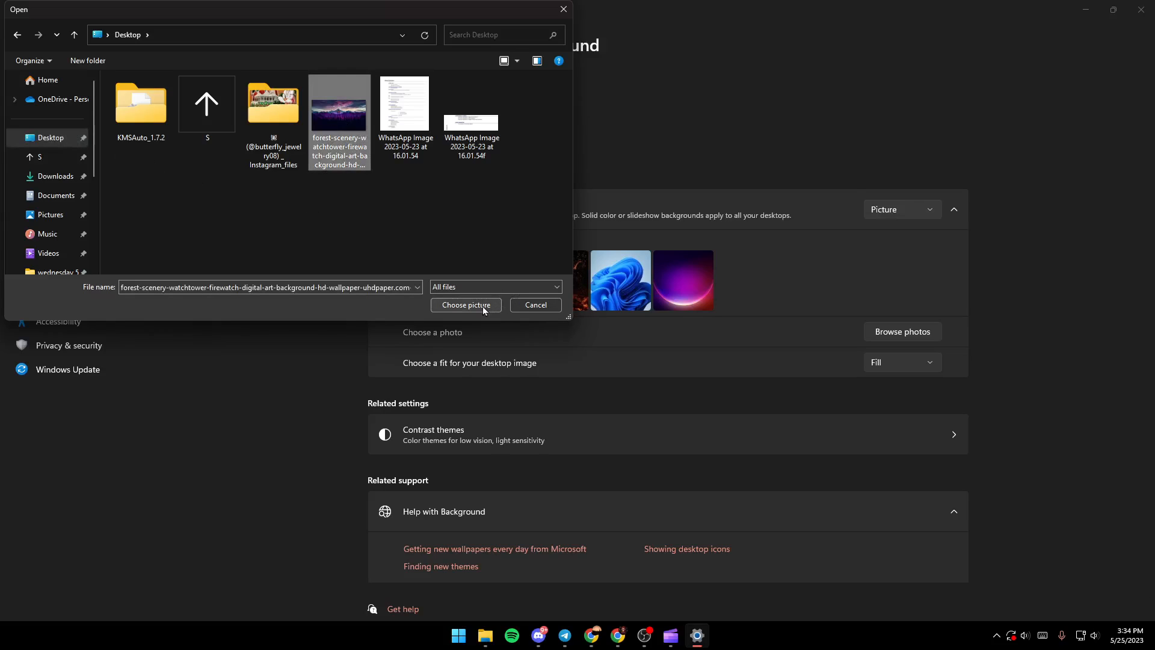
pyautogui.click(465, 305)
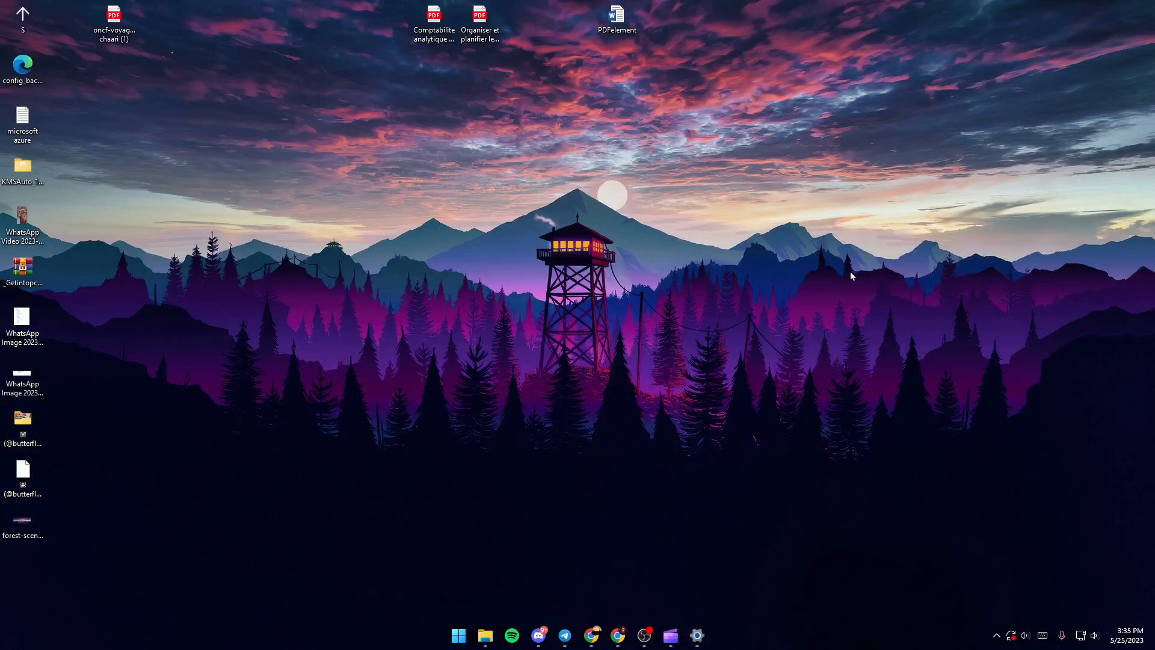
pyautogui.moveTo(504, 125)
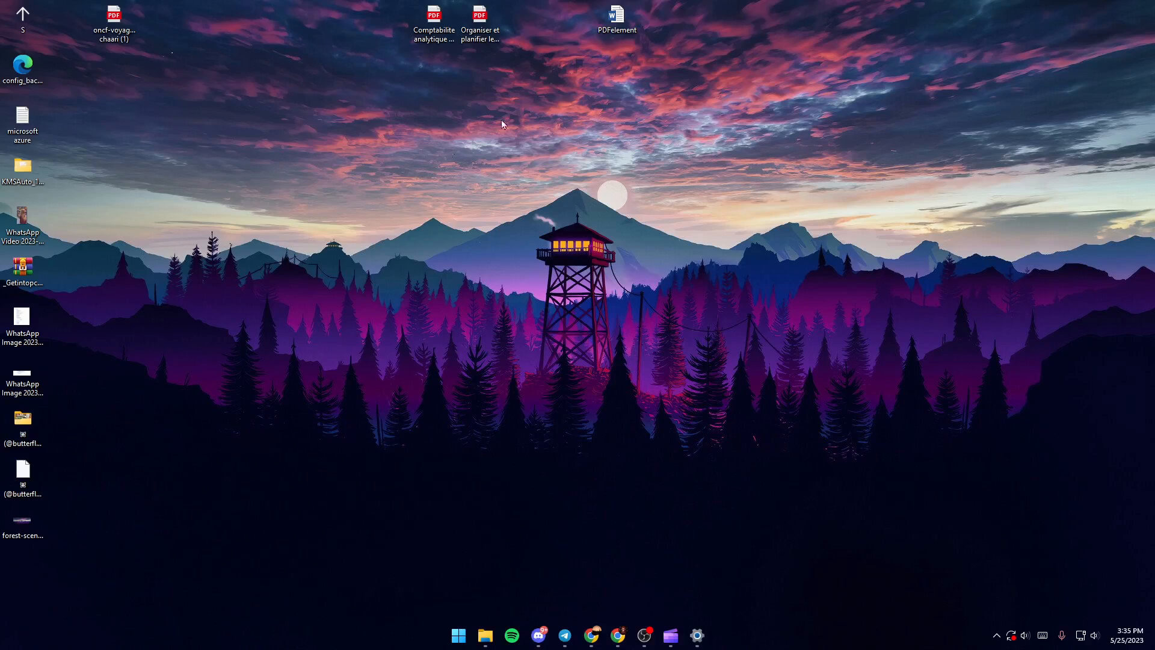
pyautogui.moveTo(723, 371)
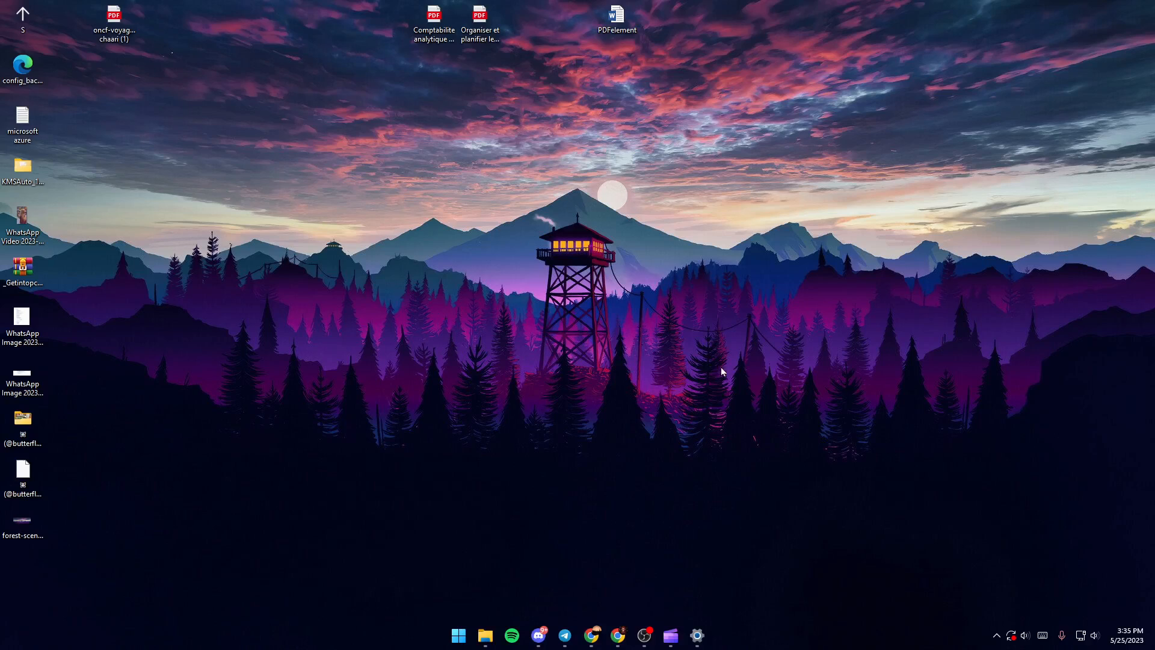
pyautogui.moveTo(1058, 160)
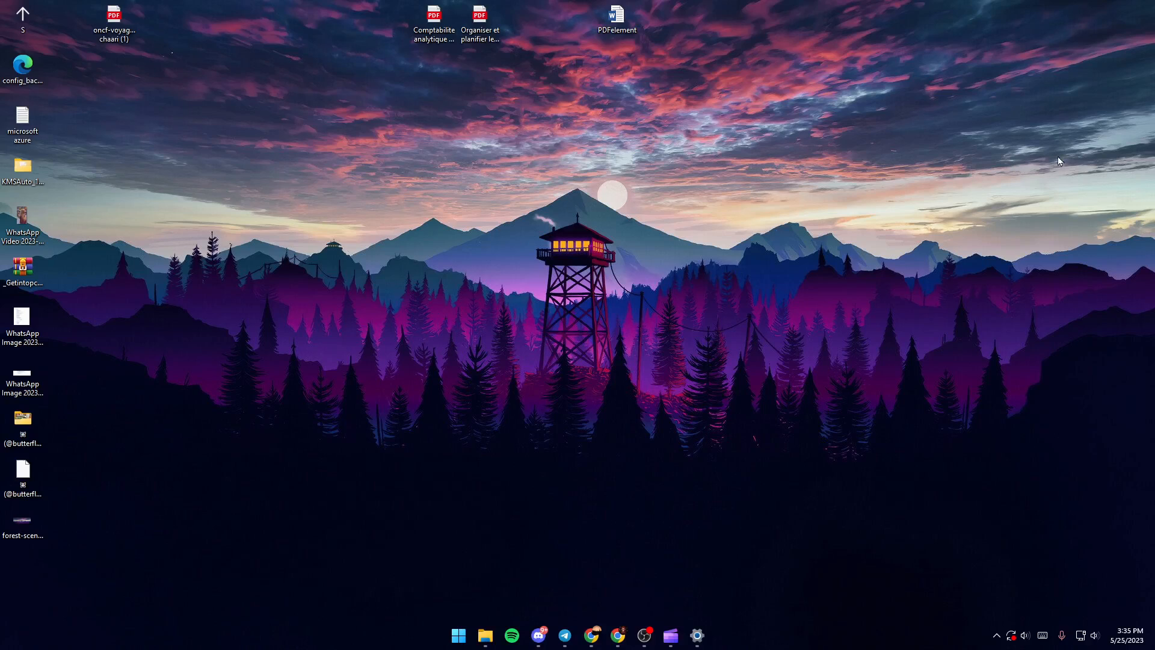